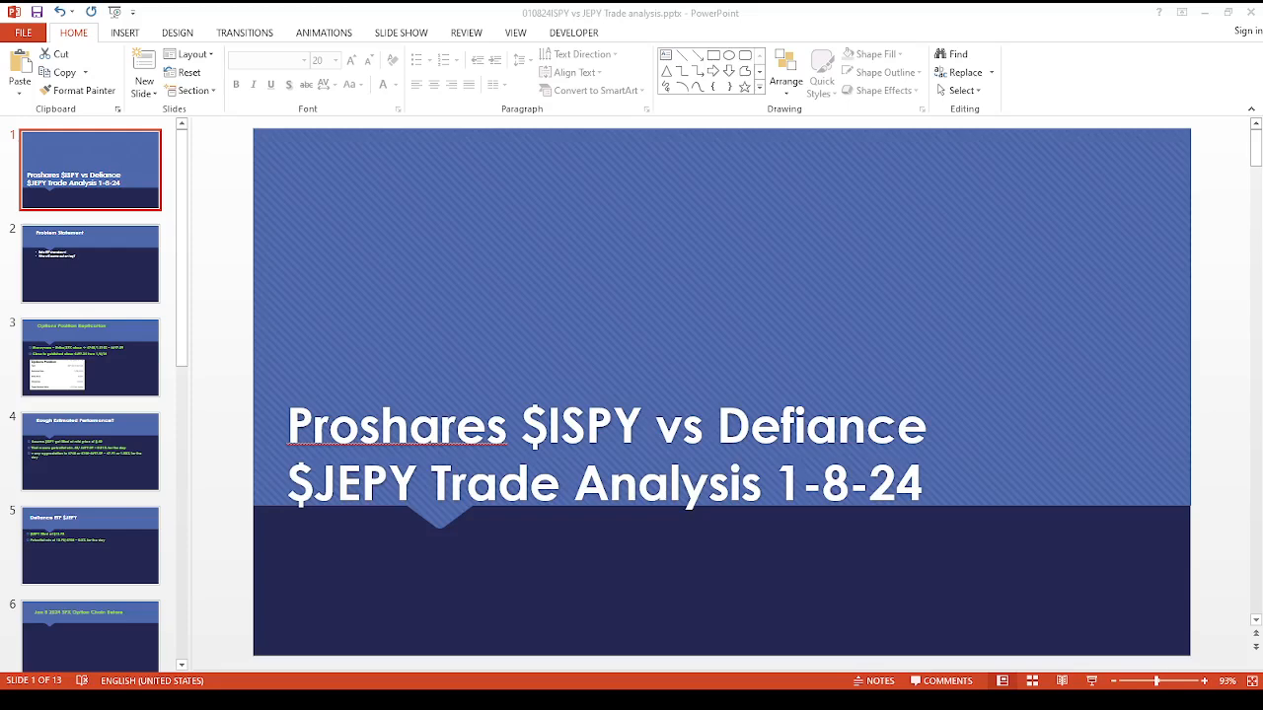
mouse_move(138, 286)
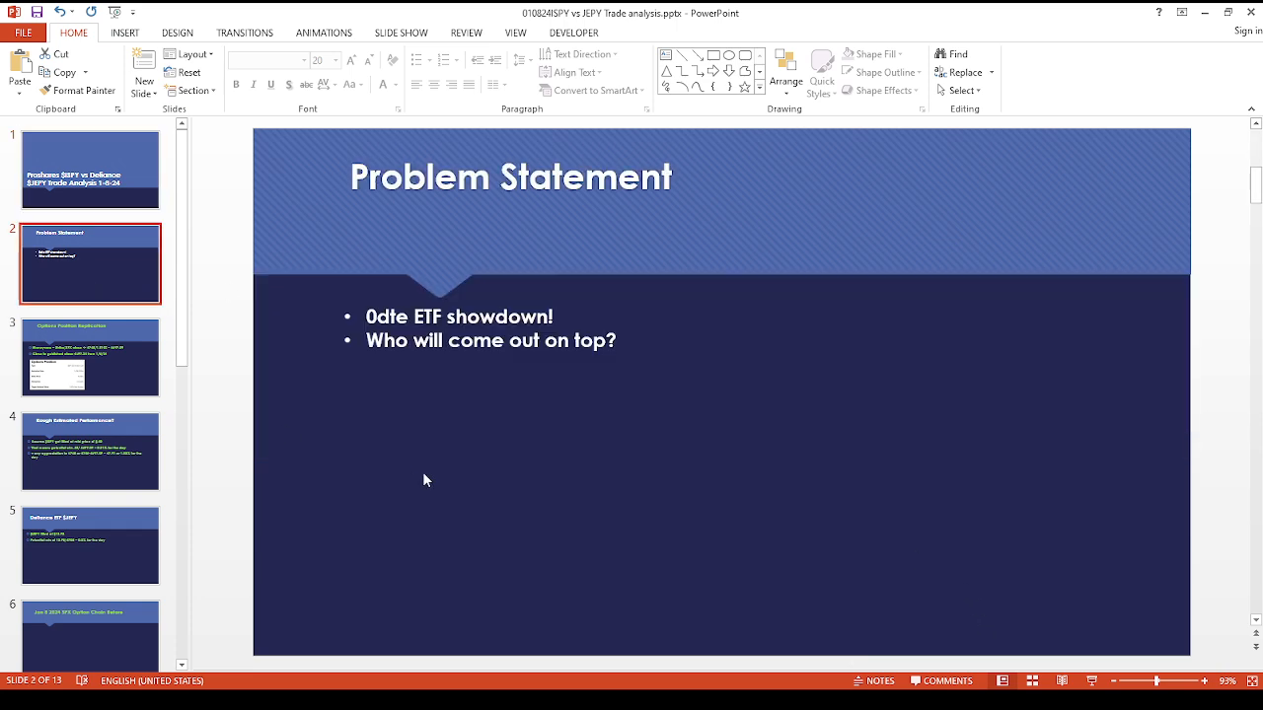
Step: Display the Options Position Replication slide from the thumbnail pane
click(90, 357)
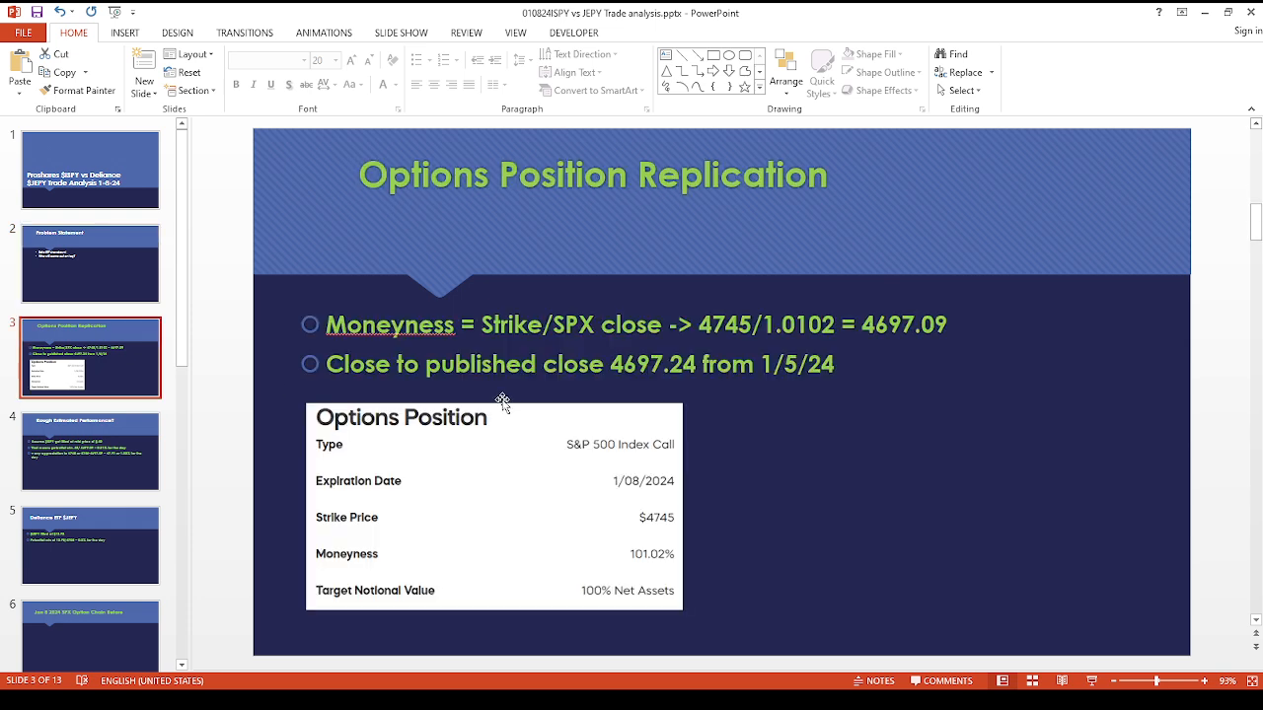
mouse_move(490, 466)
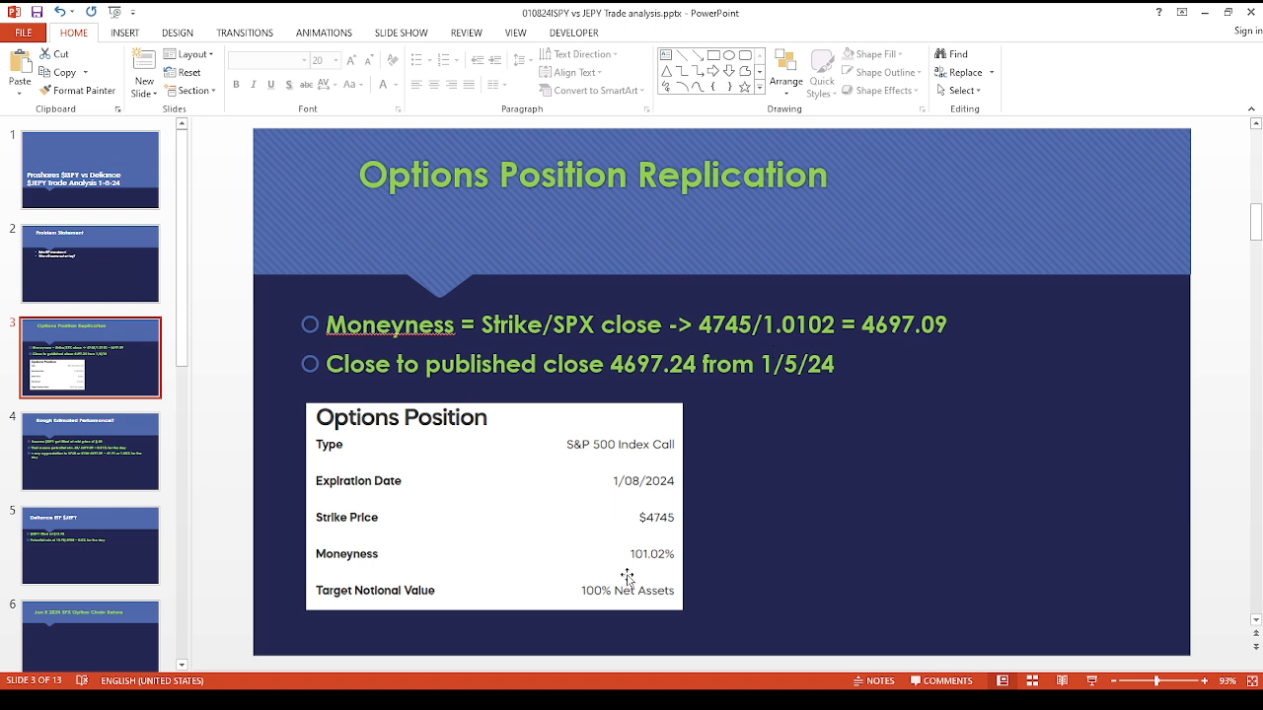
mouse_move(893, 347)
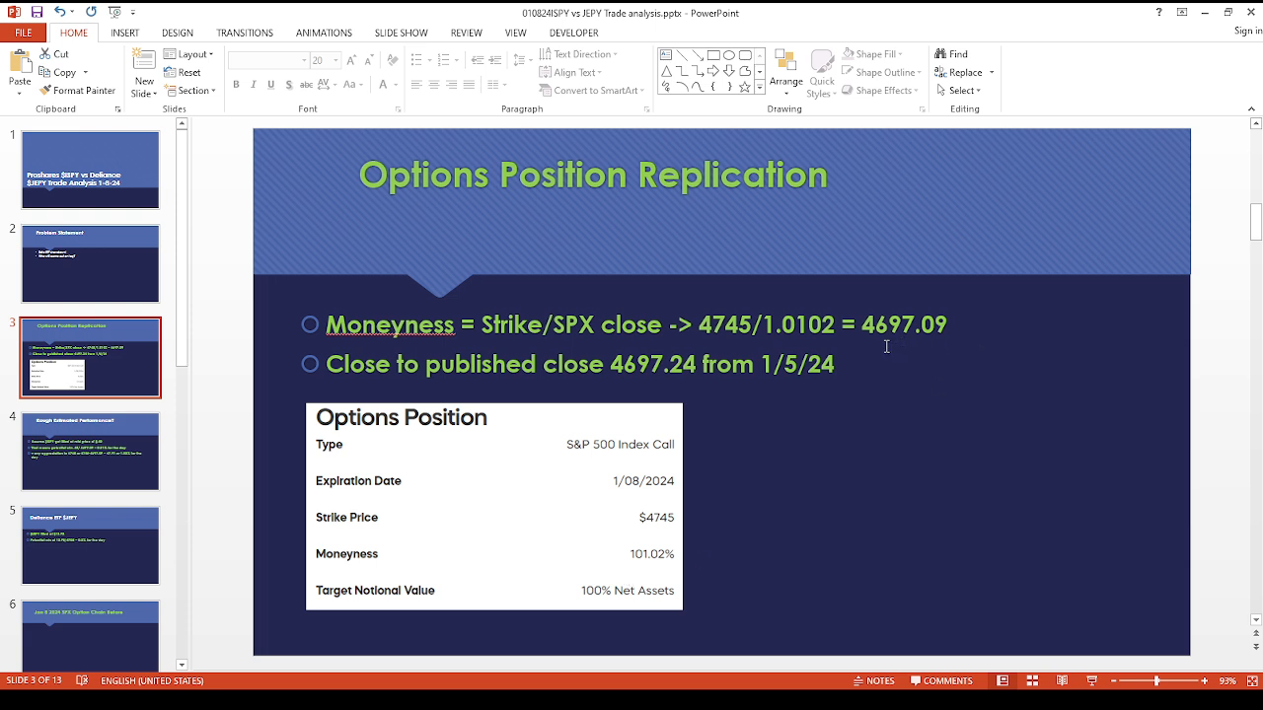
mouse_move(685, 396)
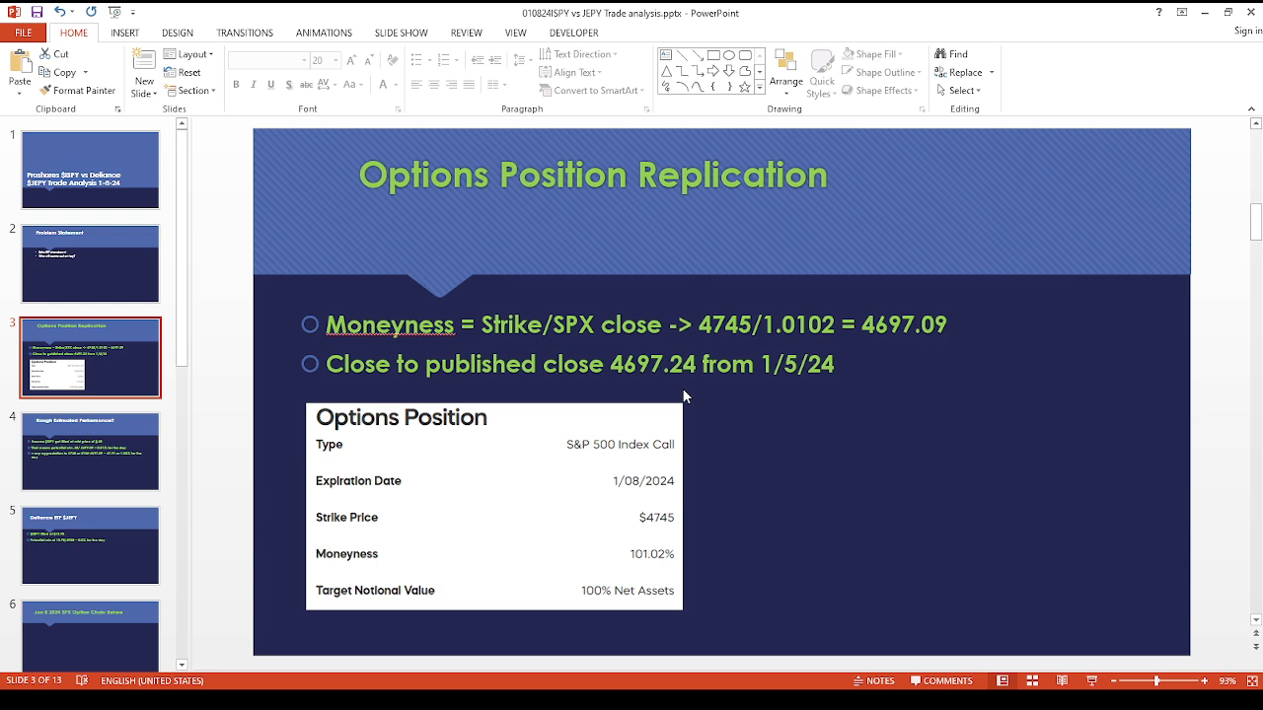
Step: Show slide 4, with the assumed fill price and potential win calculations for $ISPY
click(90, 451)
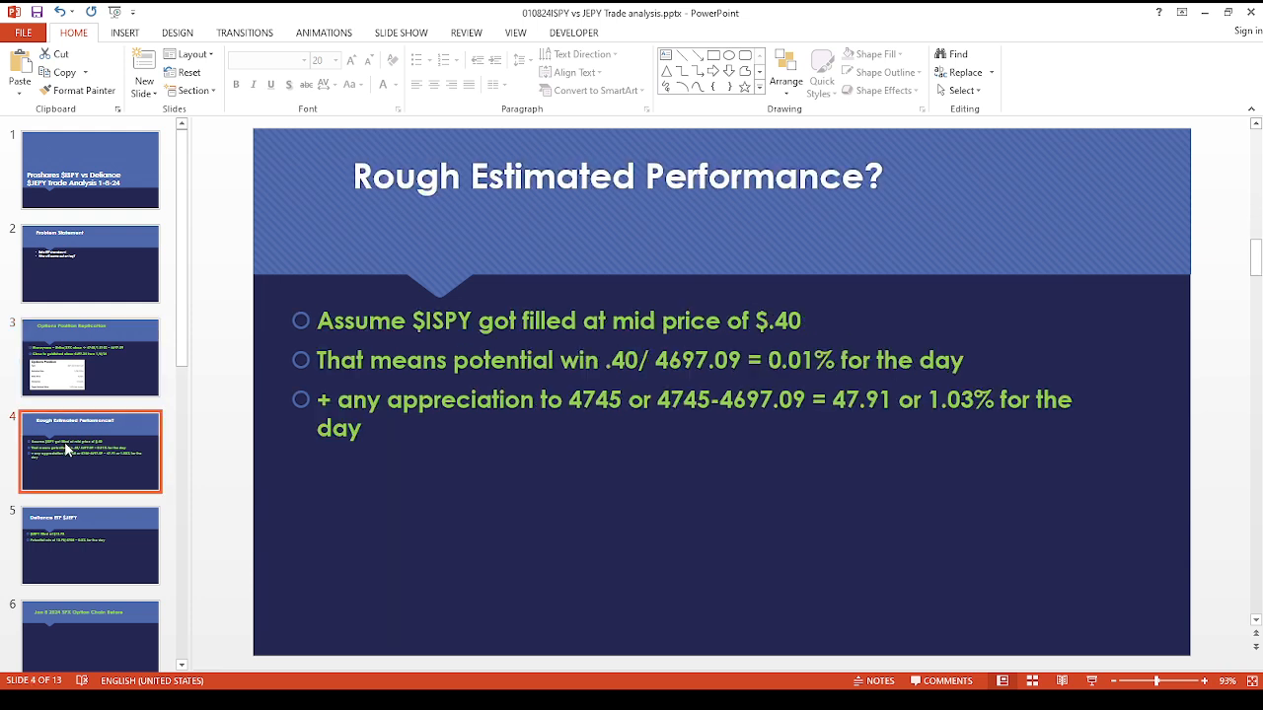
mouse_move(478, 414)
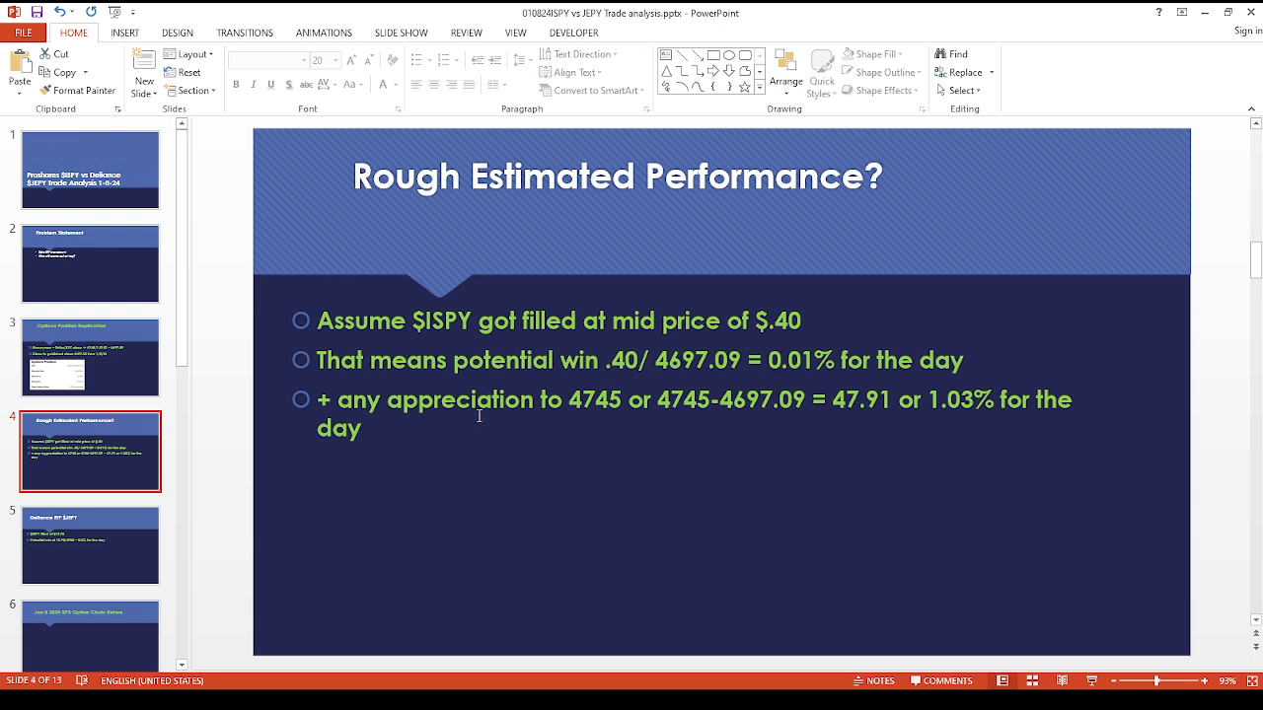
mouse_move(740, 409)
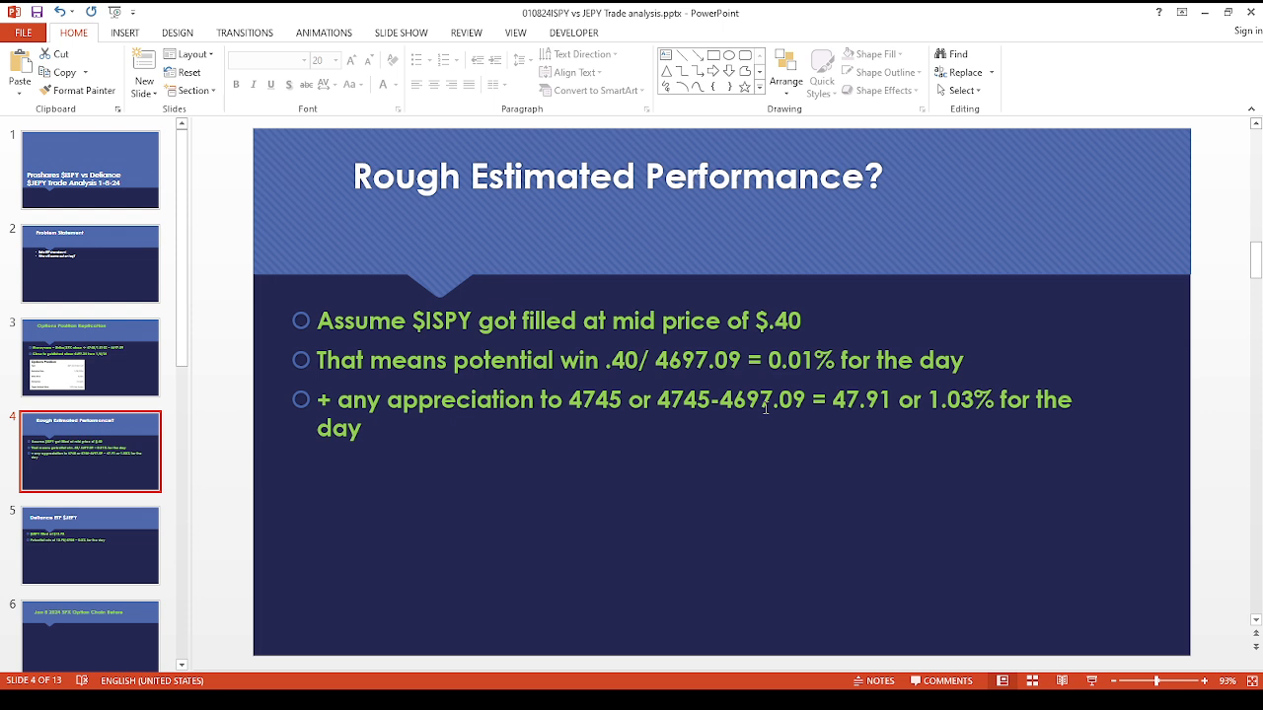
mouse_move(689, 433)
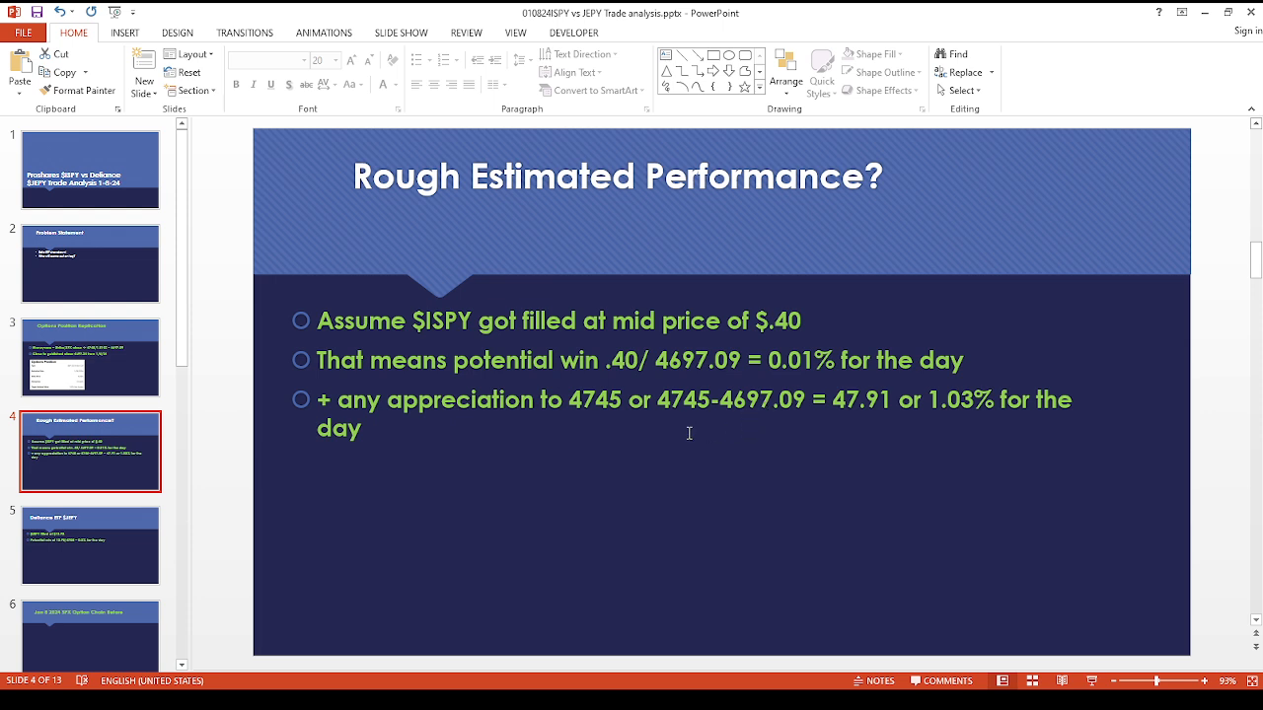
mouse_move(771, 438)
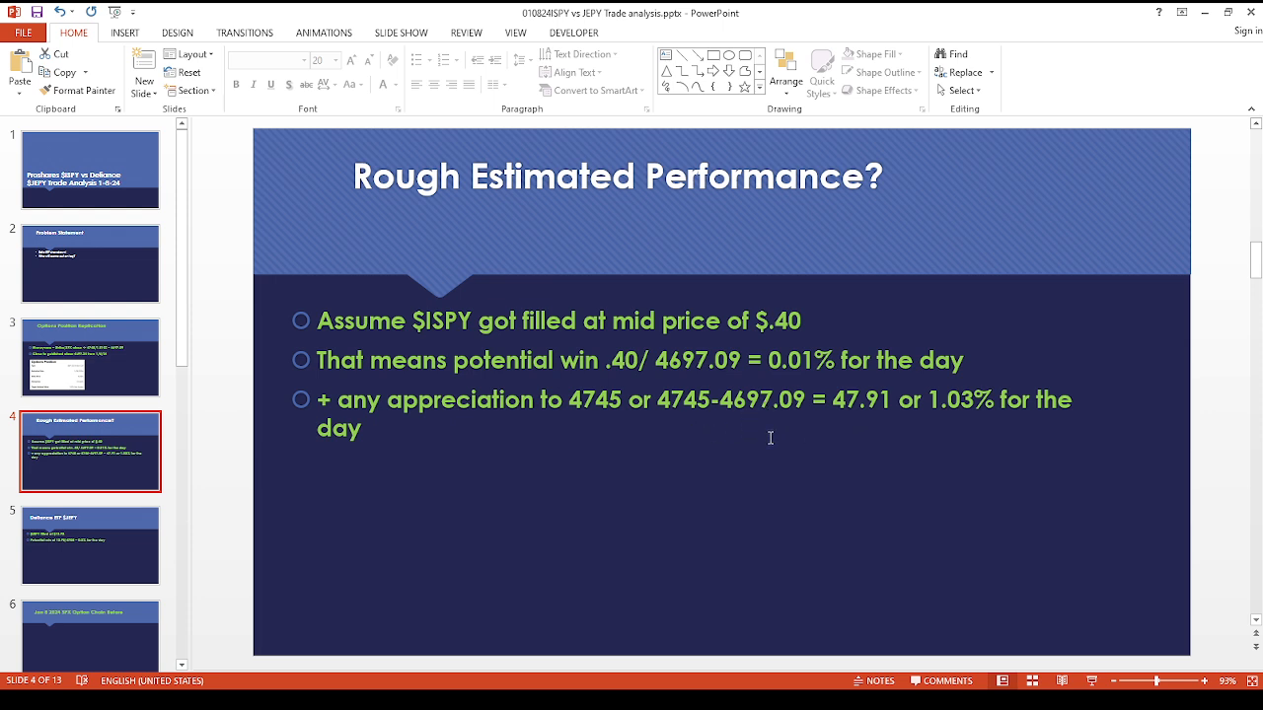
mouse_move(755, 437)
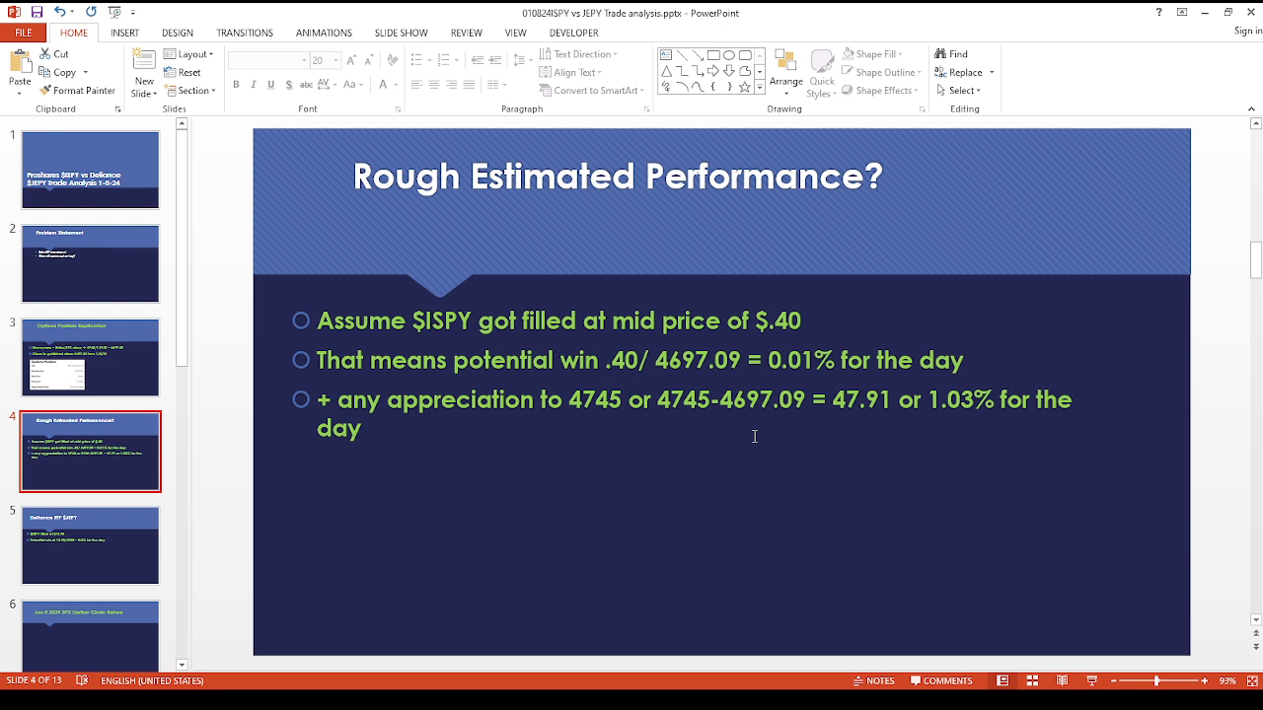
Step: View the Defiance ETF $JEPY slide, then the Jan 8 2024 SPX Option Chain Before slide
click(90, 546)
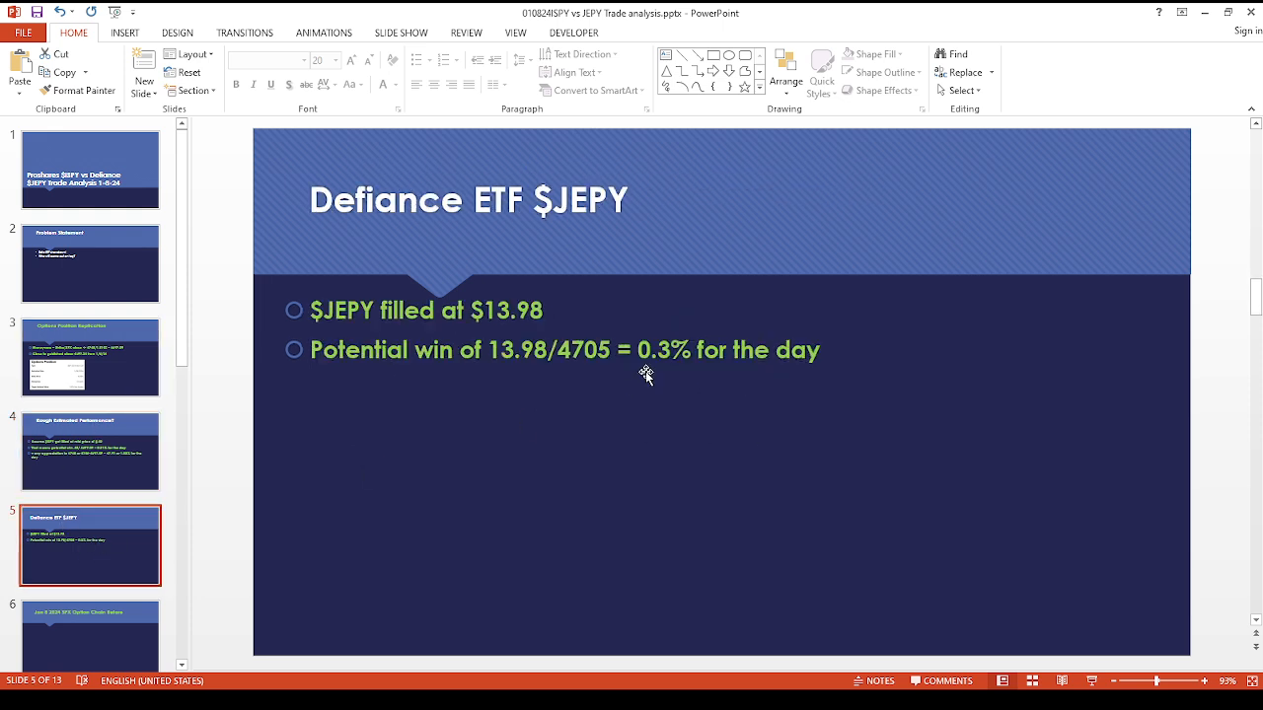
mouse_move(552, 404)
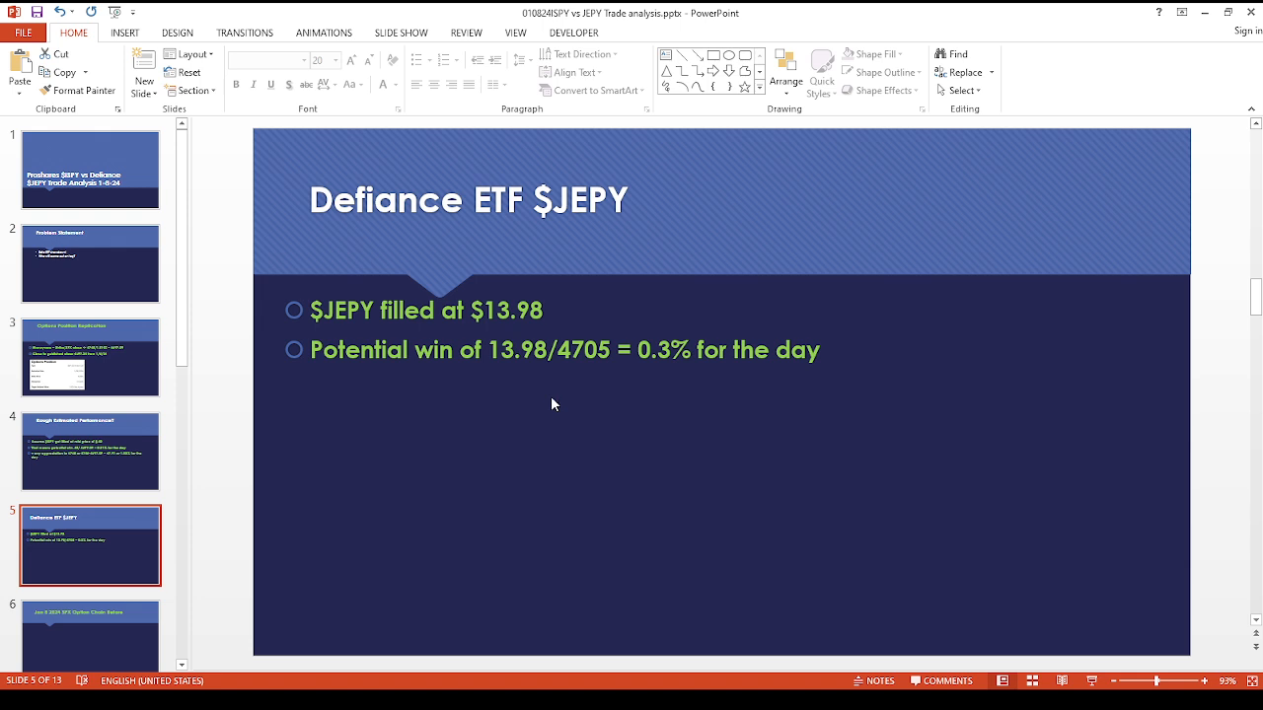
mouse_move(637, 413)
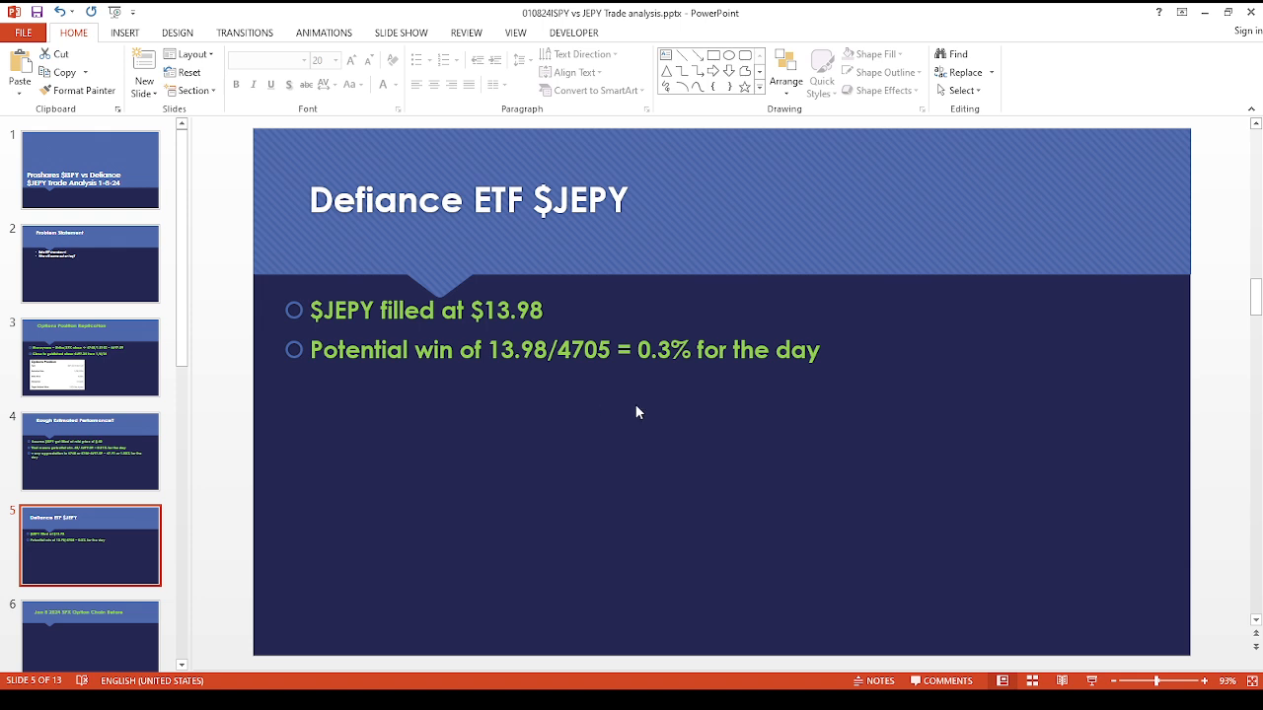
scroll(down, 3)
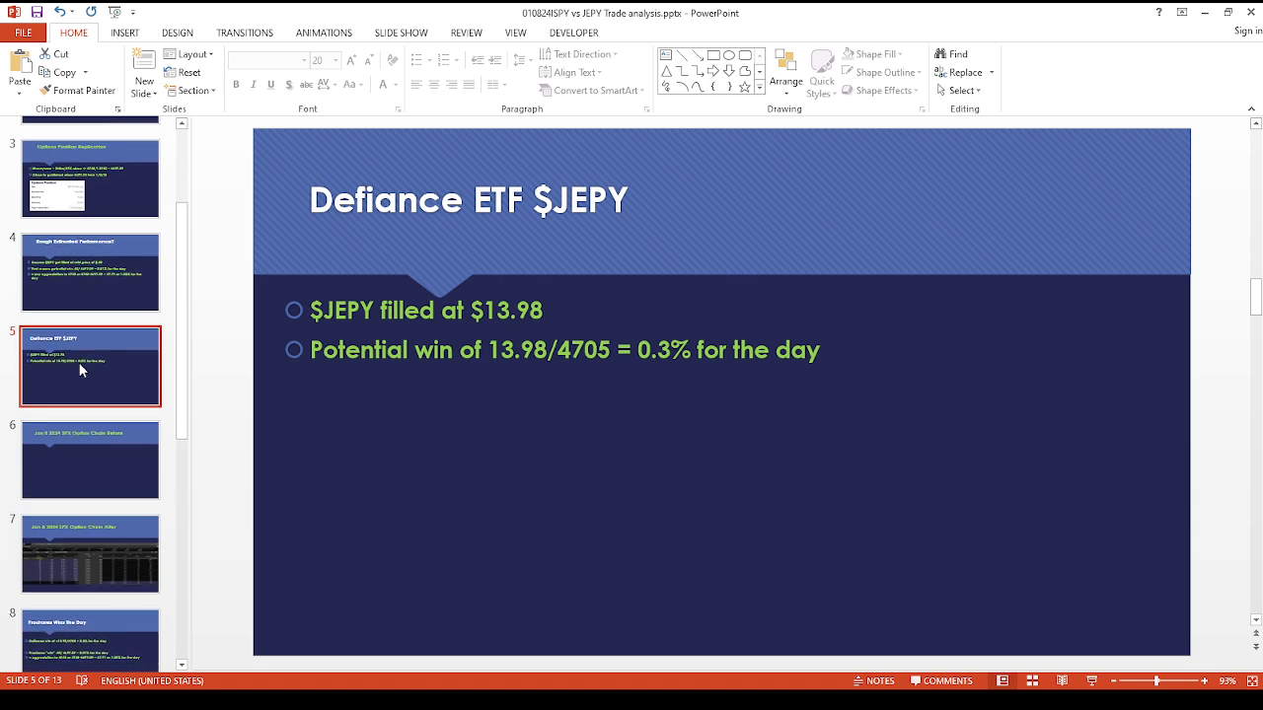
click(90, 459)
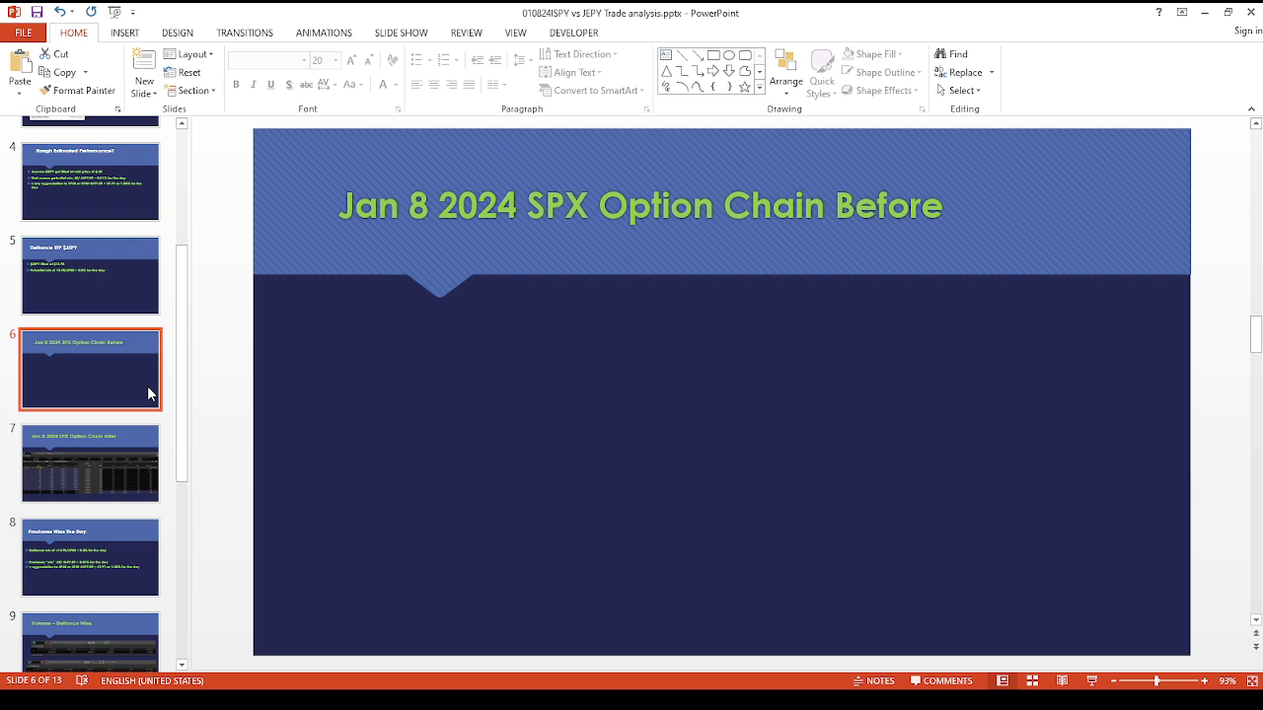
scroll(down, 3)
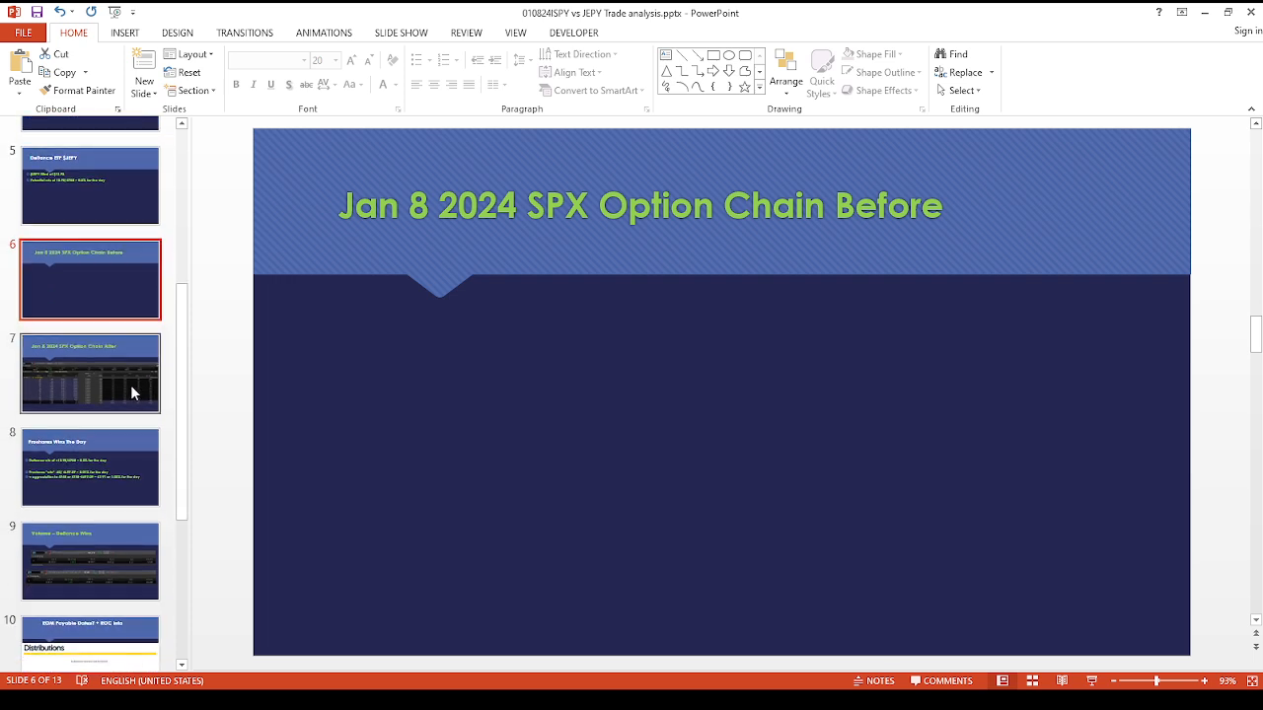
Step: Display the Jan 8 2024 SPX Option Chain After slide with its calls and puts table
click(90, 372)
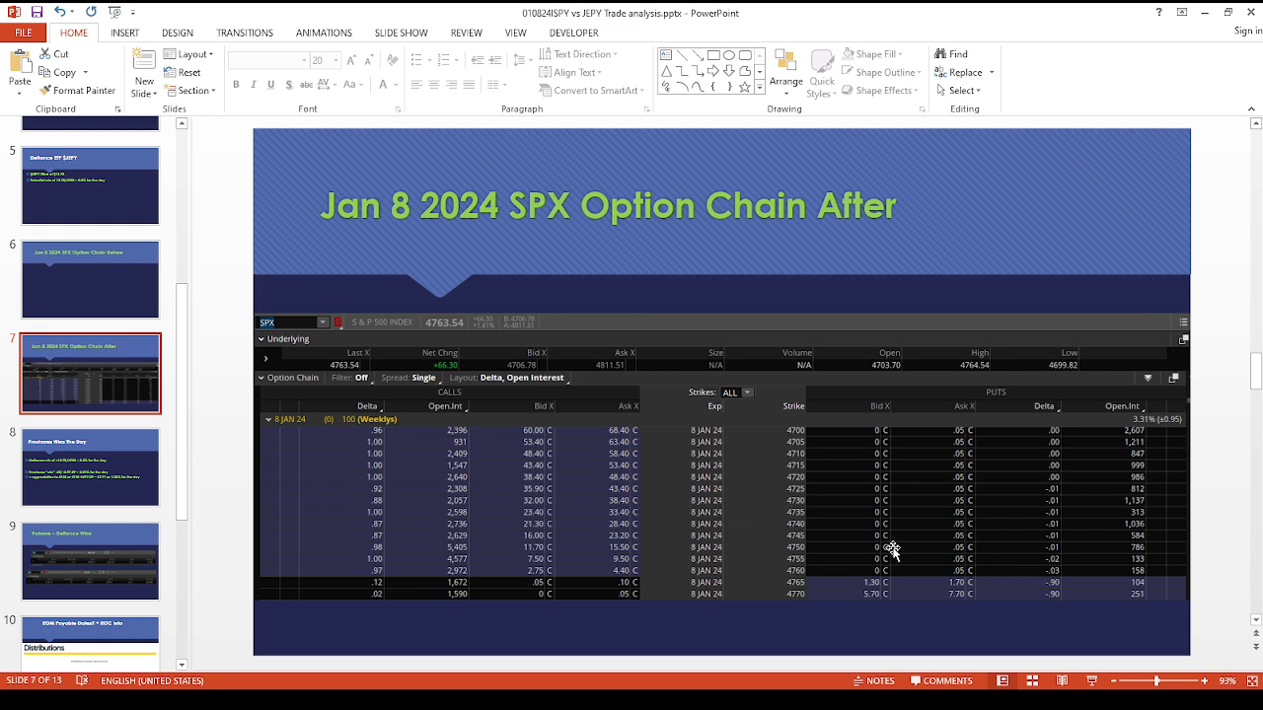
scroll(down, 3)
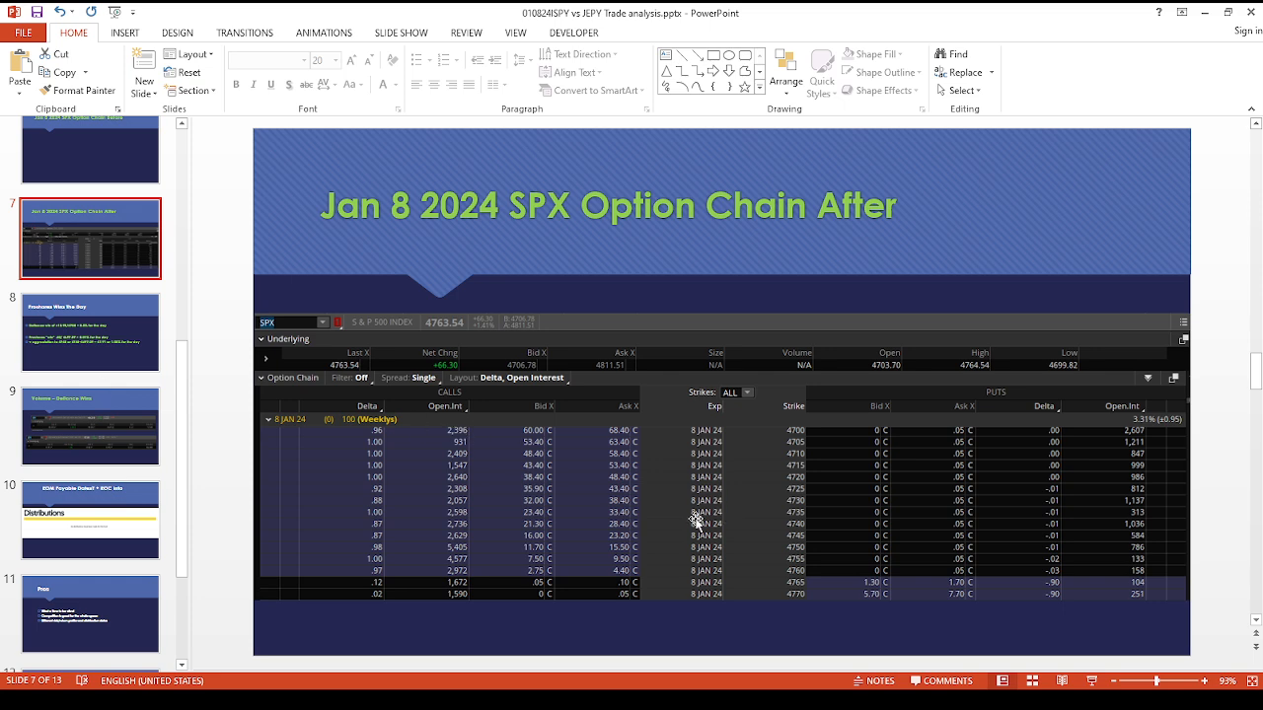
mouse_move(678, 539)
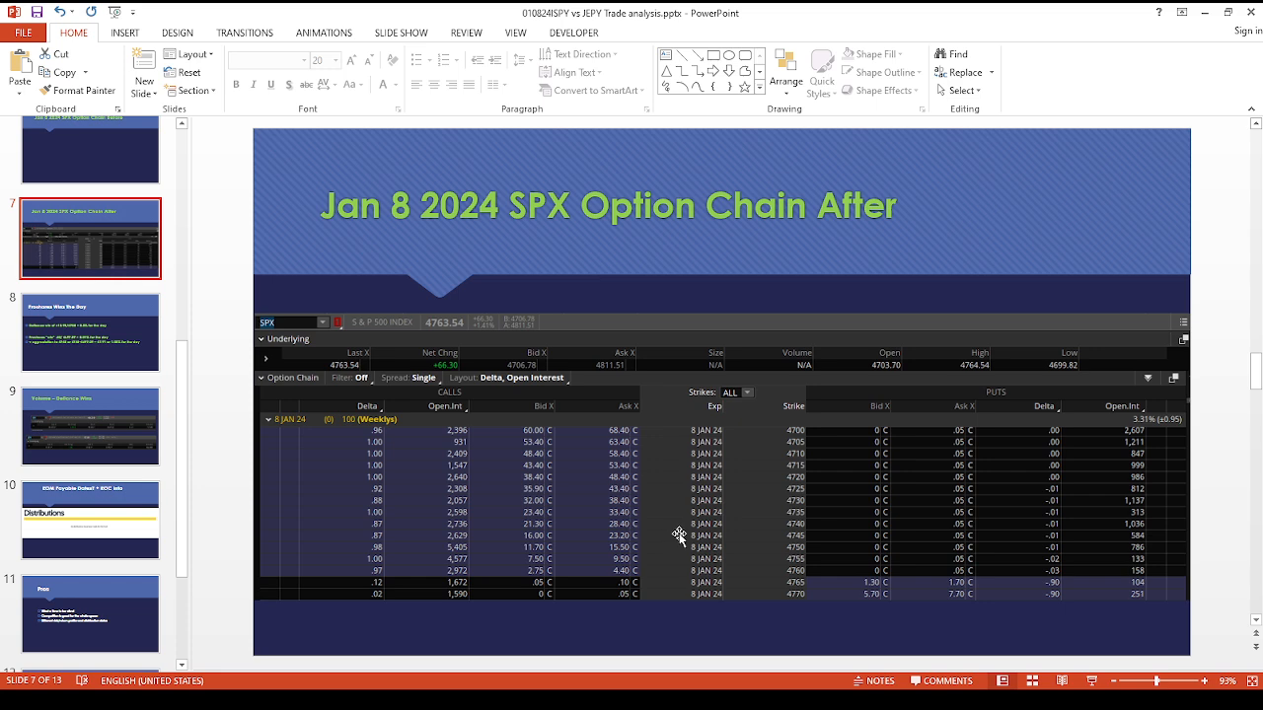
mouse_move(632, 560)
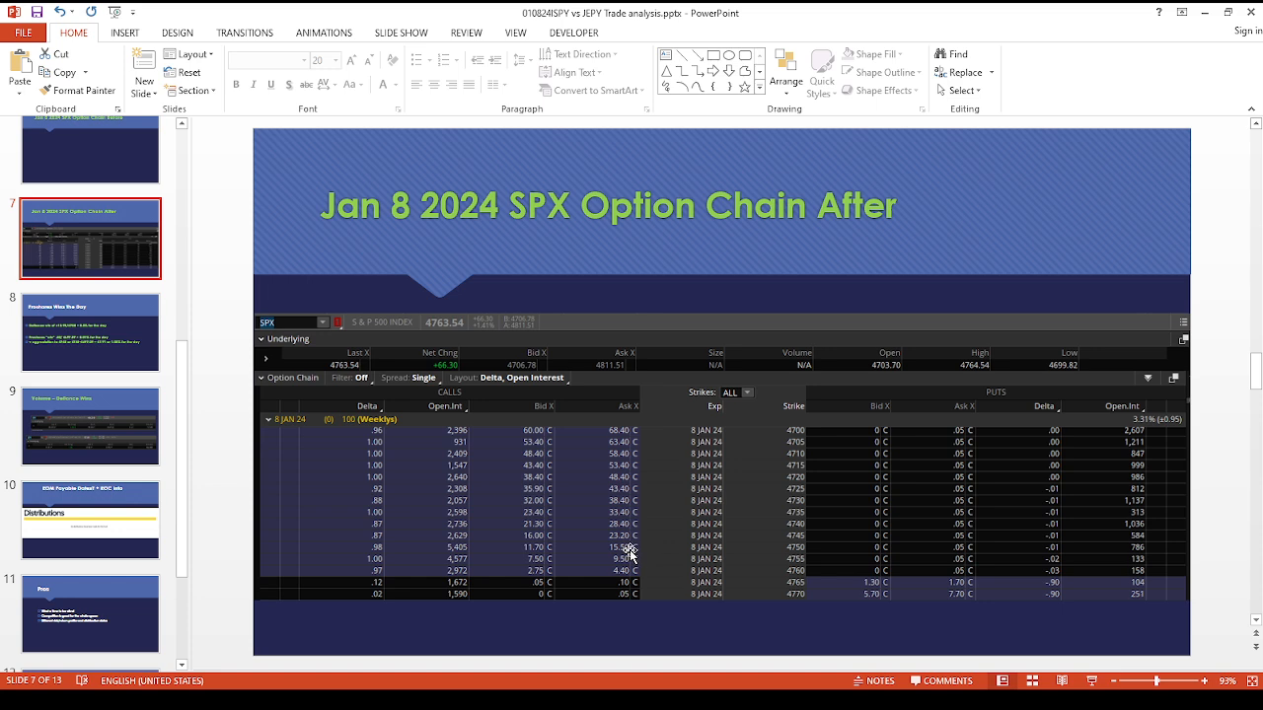
mouse_move(632, 552)
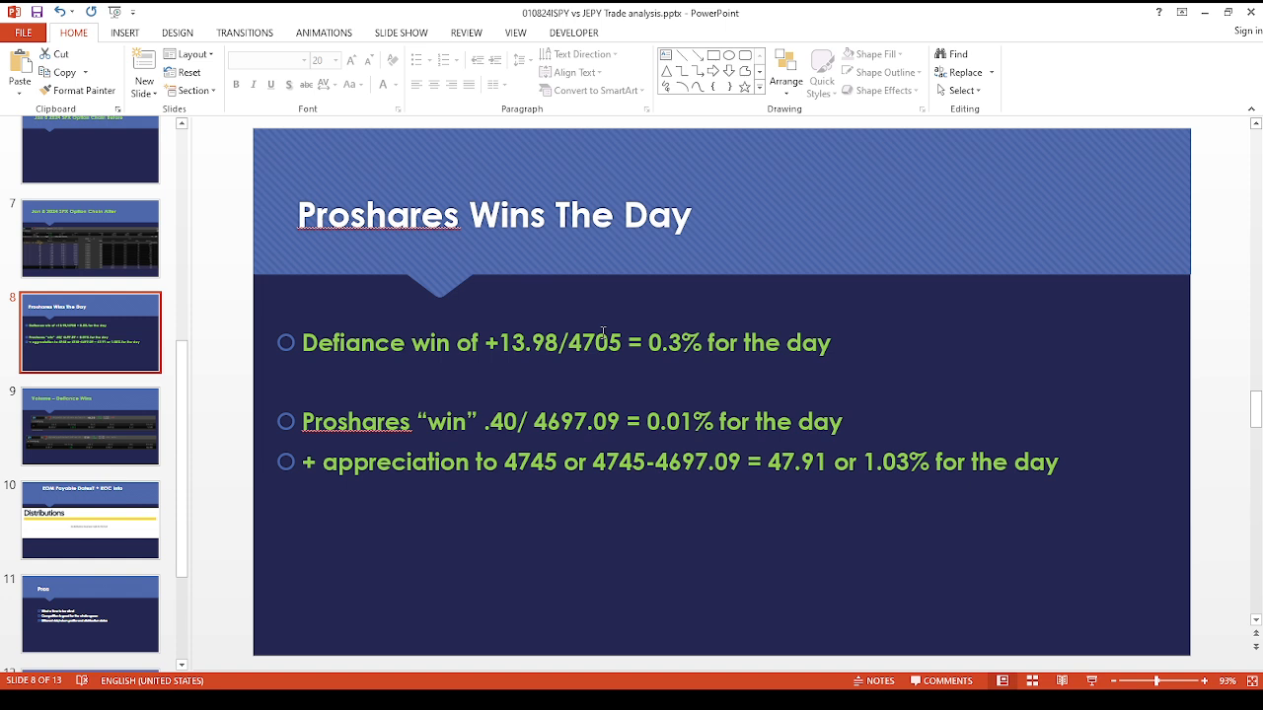
mouse_move(677, 368)
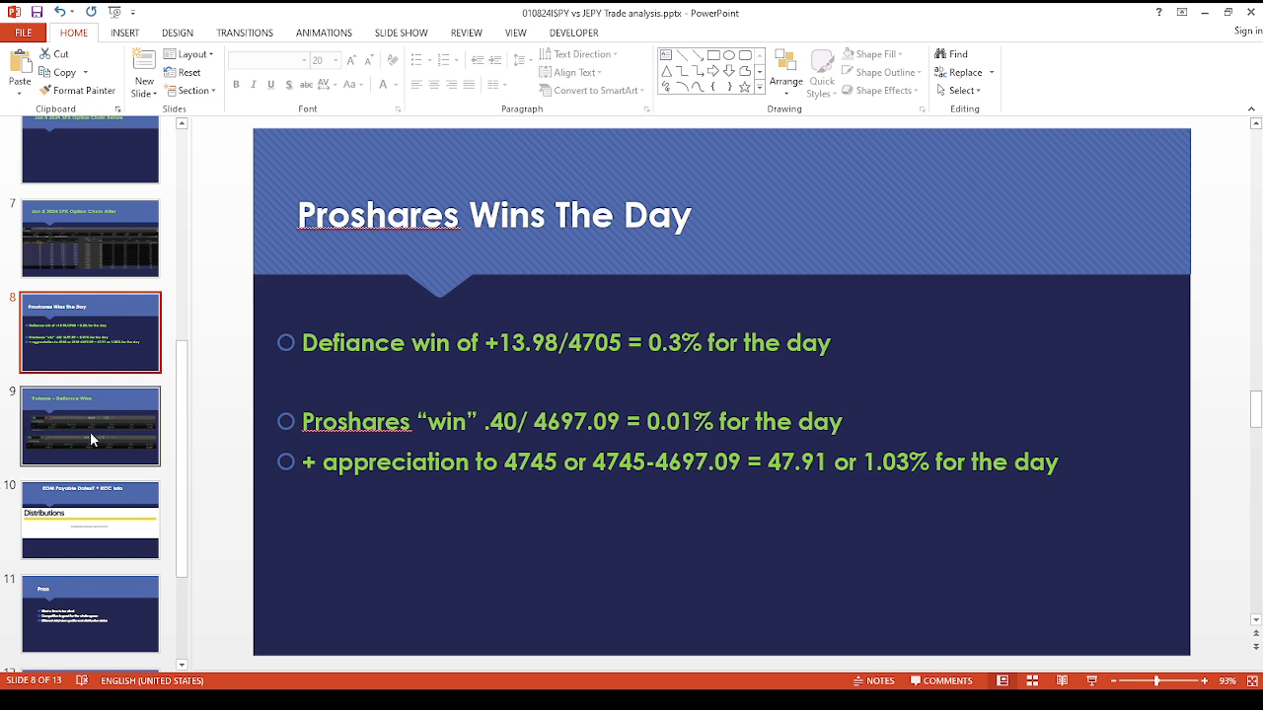
Step: Show slide 9, Volume – Defiance Wins, comparing ISPY 15,538 to JEPY 146,498
click(90, 426)
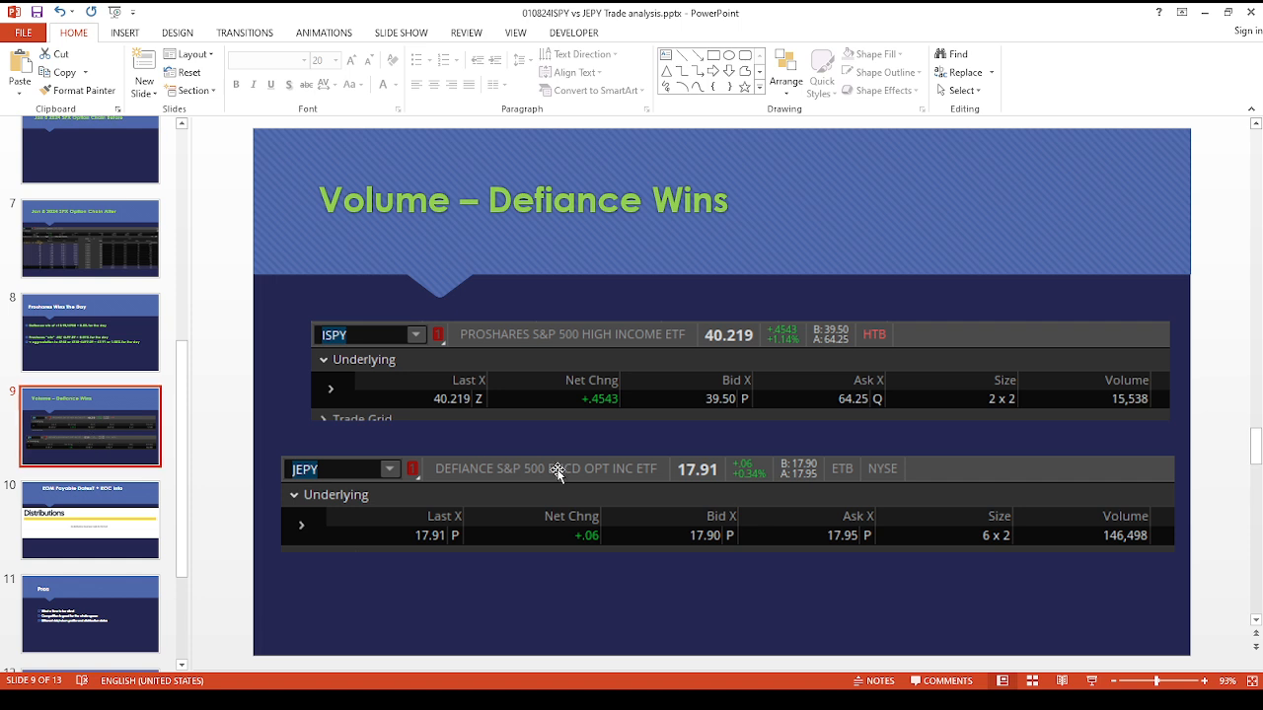
mouse_move(605, 320)
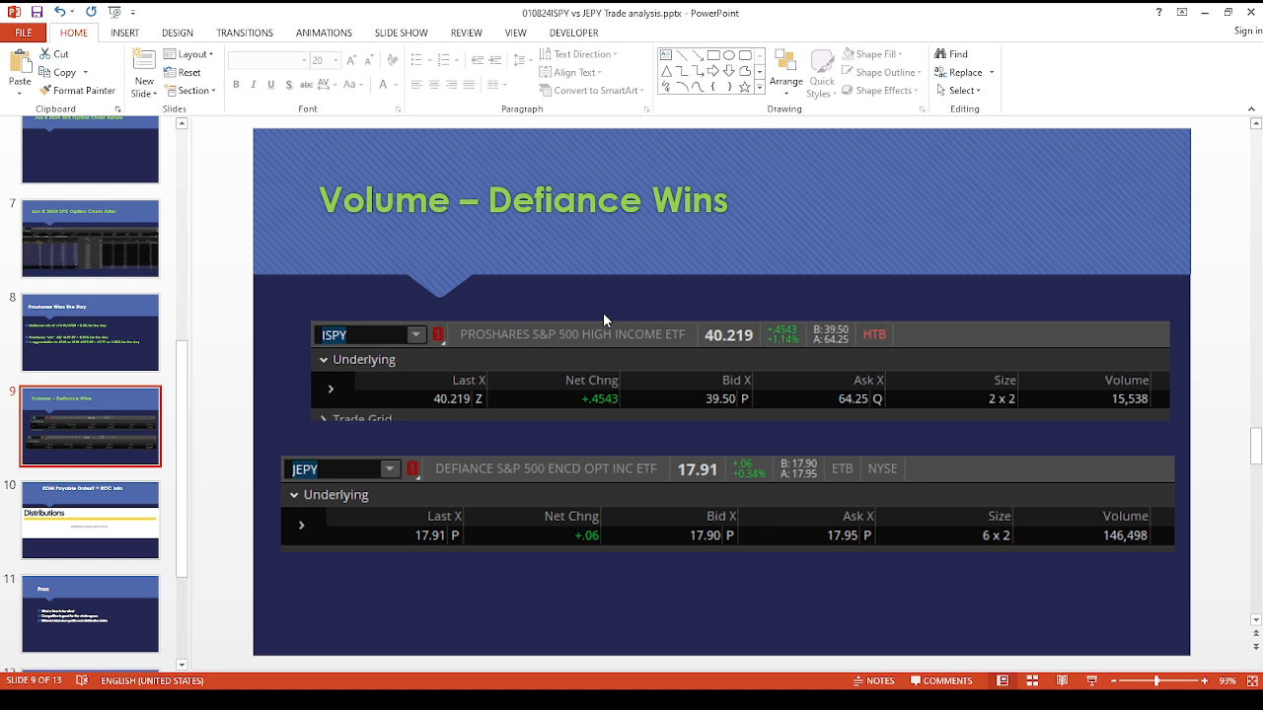
mouse_move(764, 521)
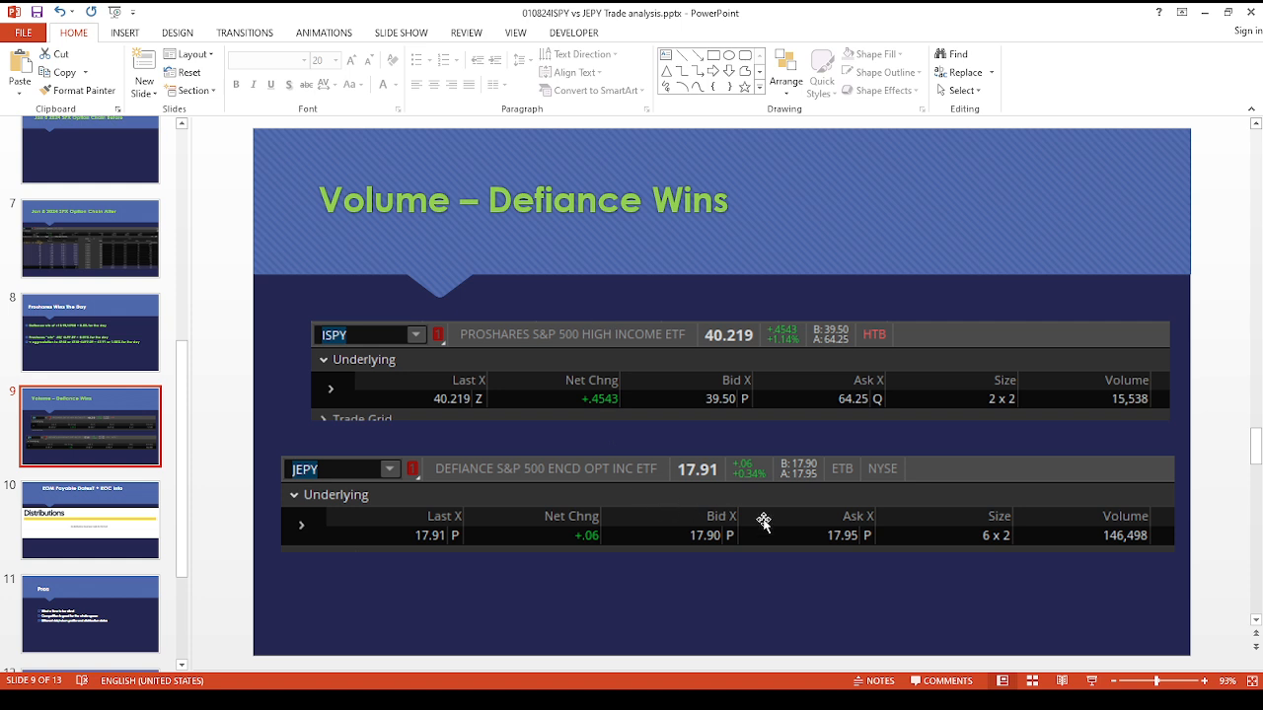
mouse_move(1101, 555)
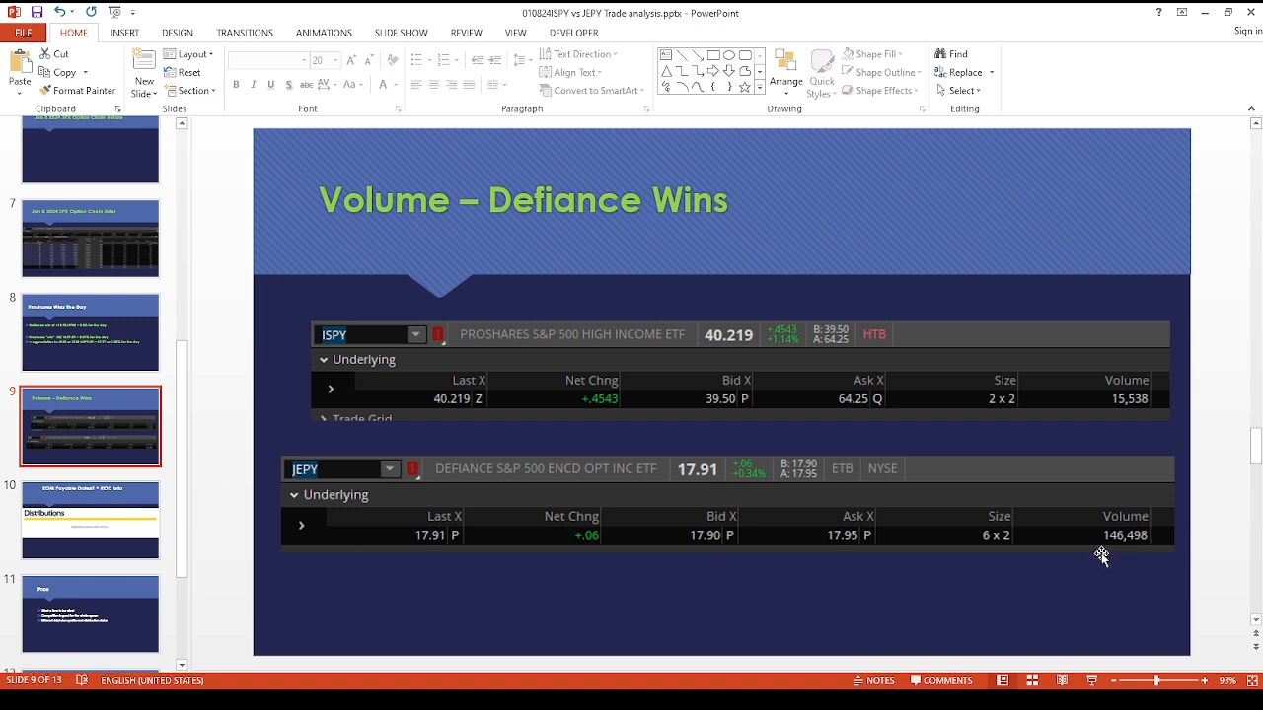
mouse_move(1156, 543)
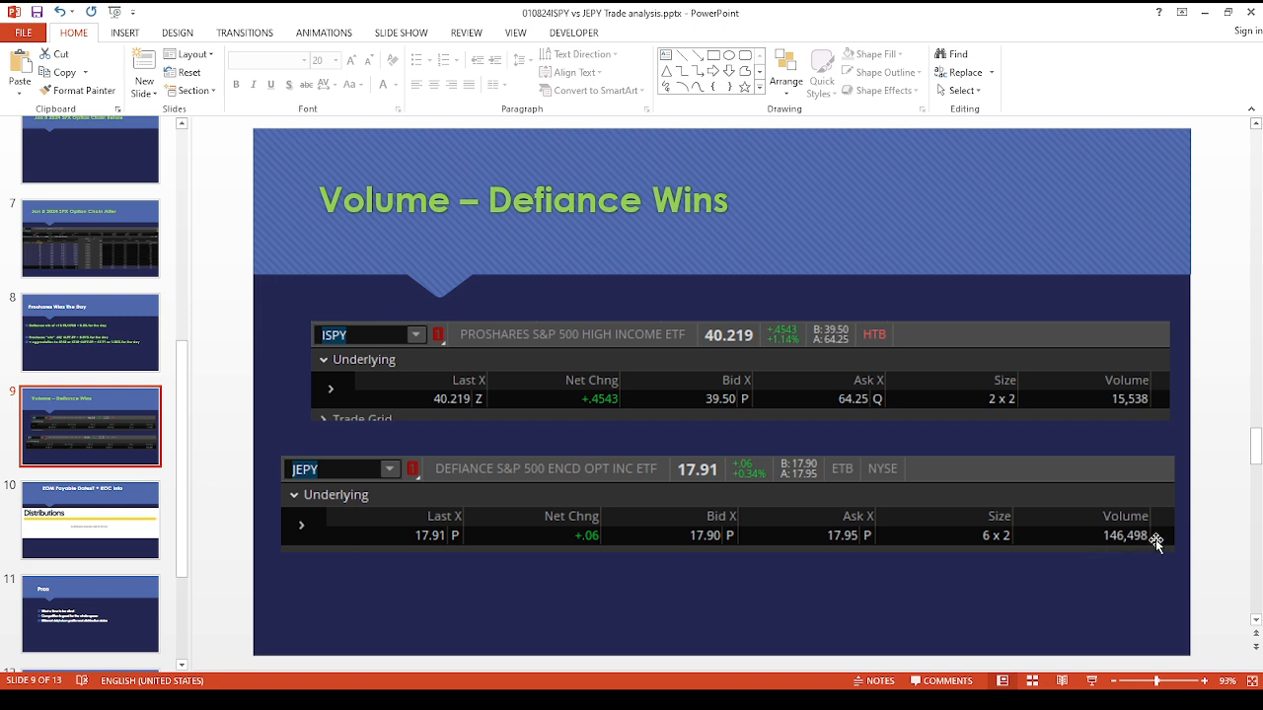
mouse_move(1103, 437)
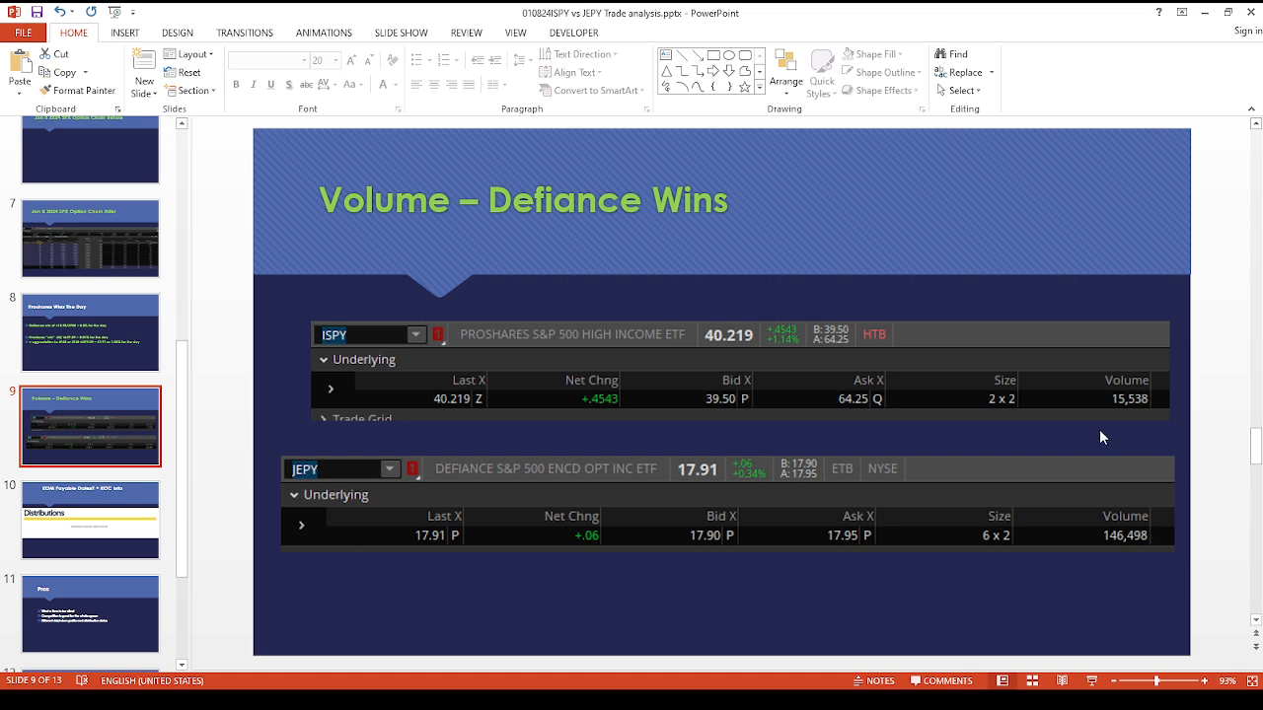
mouse_move(1115, 414)
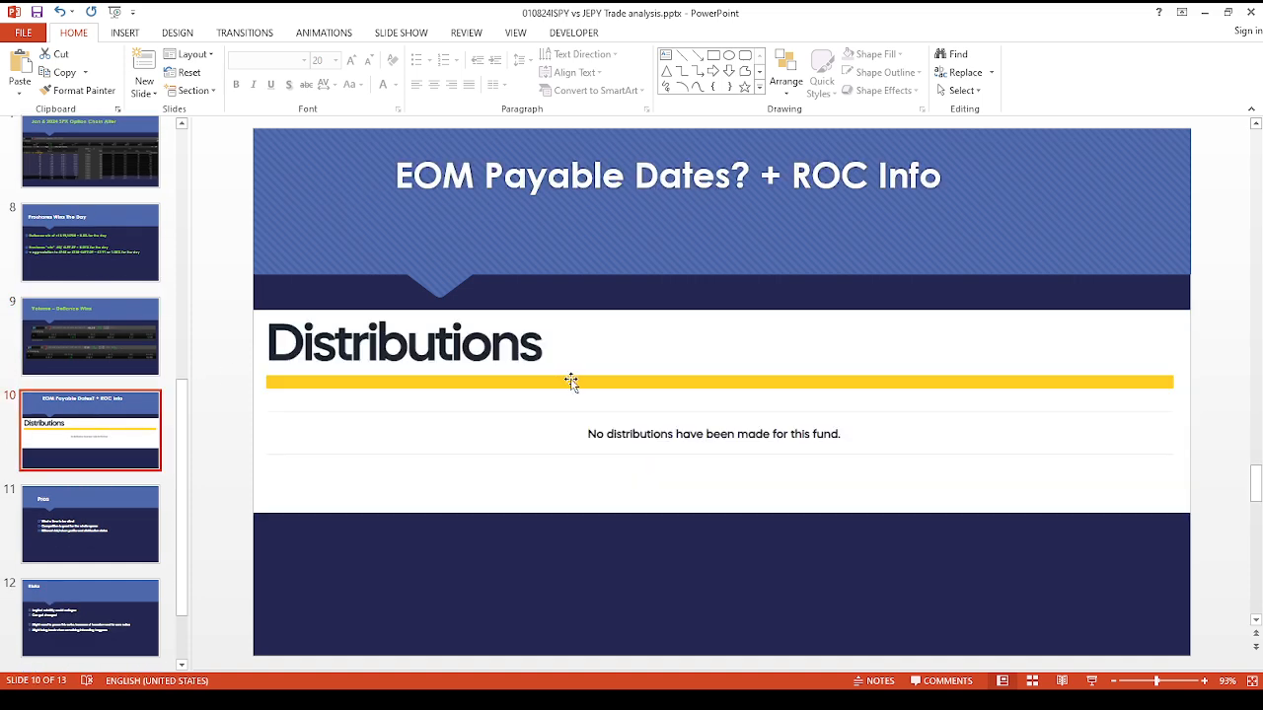
Step: Show slide 11, Pros, with its three bullet points
scroll(down, 3)
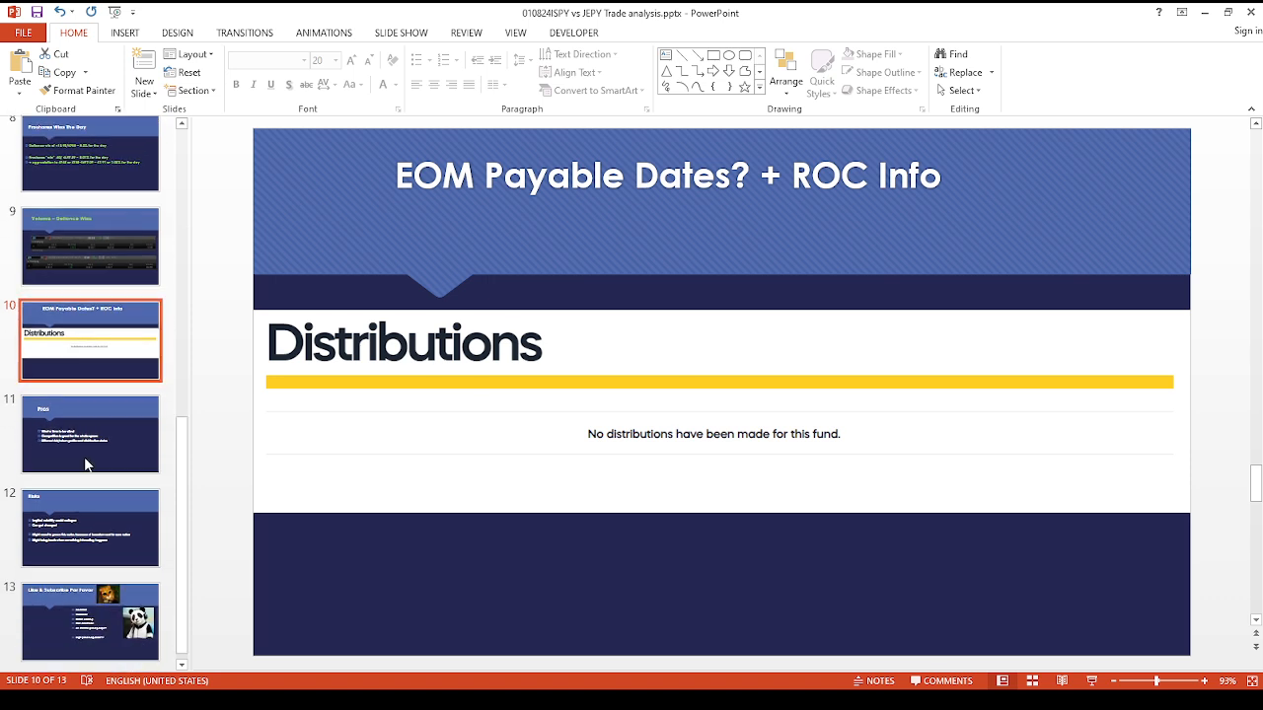
click(90, 434)
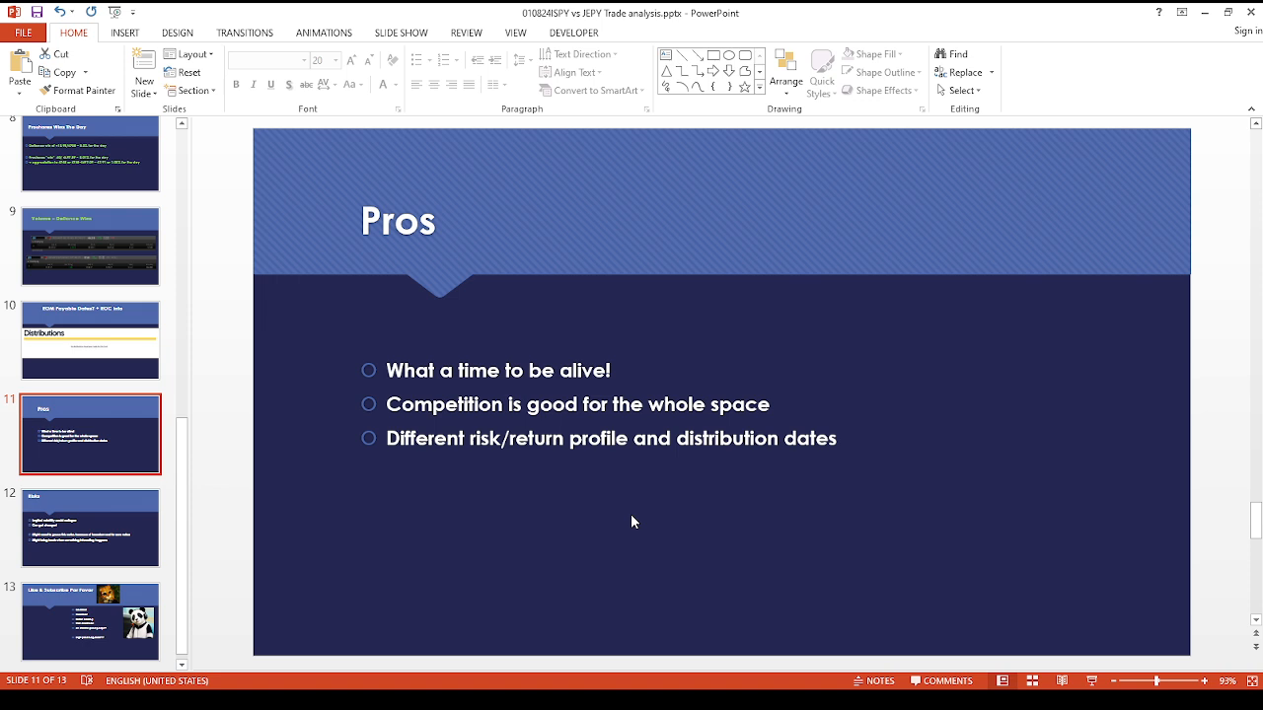
mouse_move(456, 495)
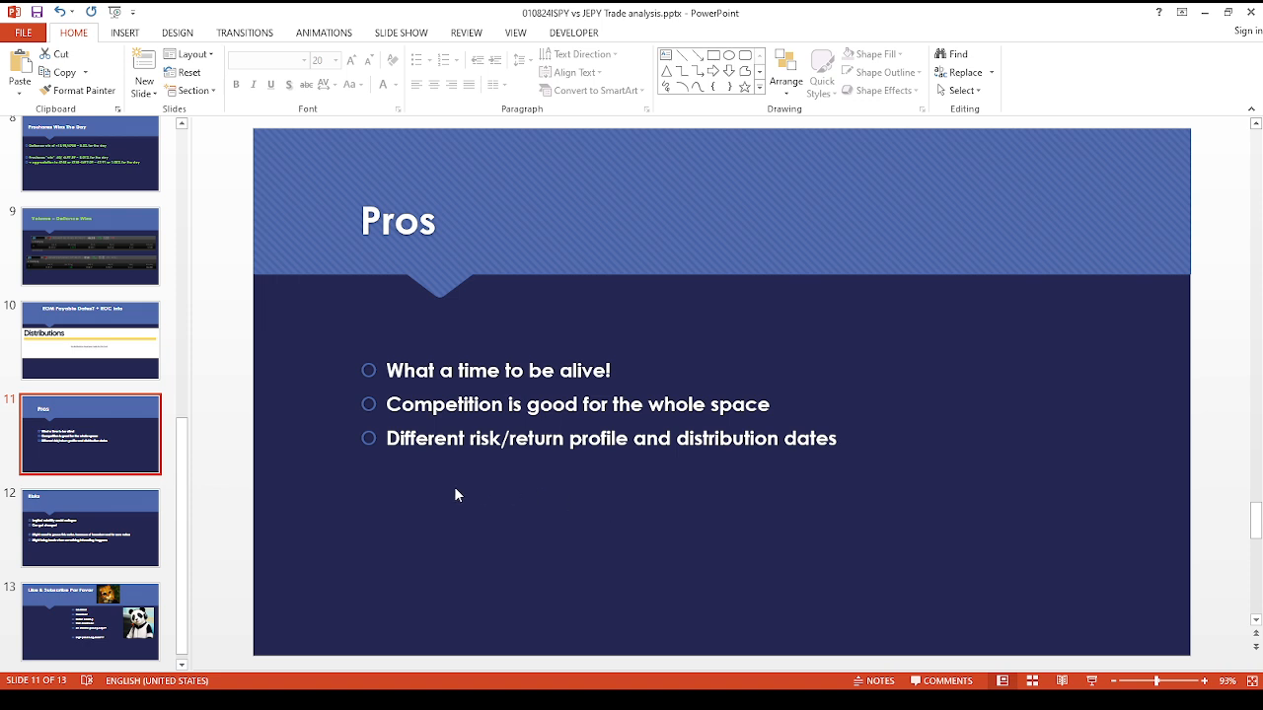
Step: Display slide 12, Risks, covering implied volatility collapse and a possible series pause
click(90, 528)
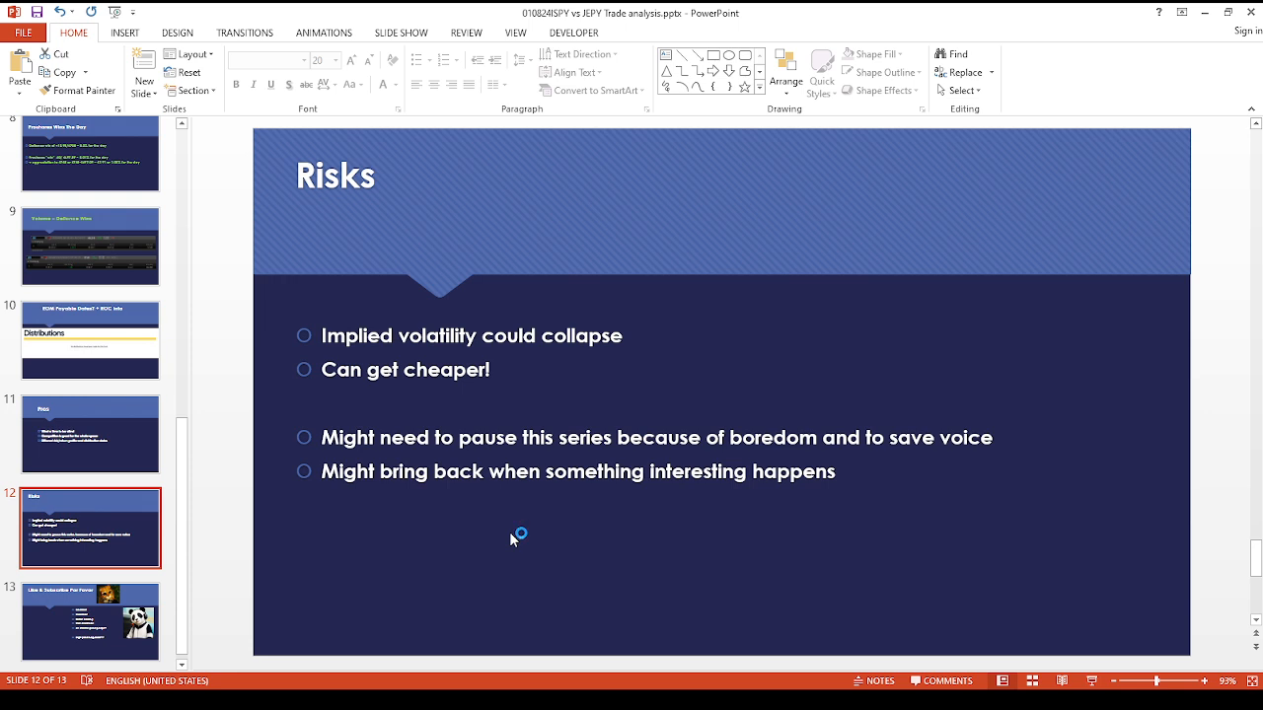
mouse_move(513, 539)
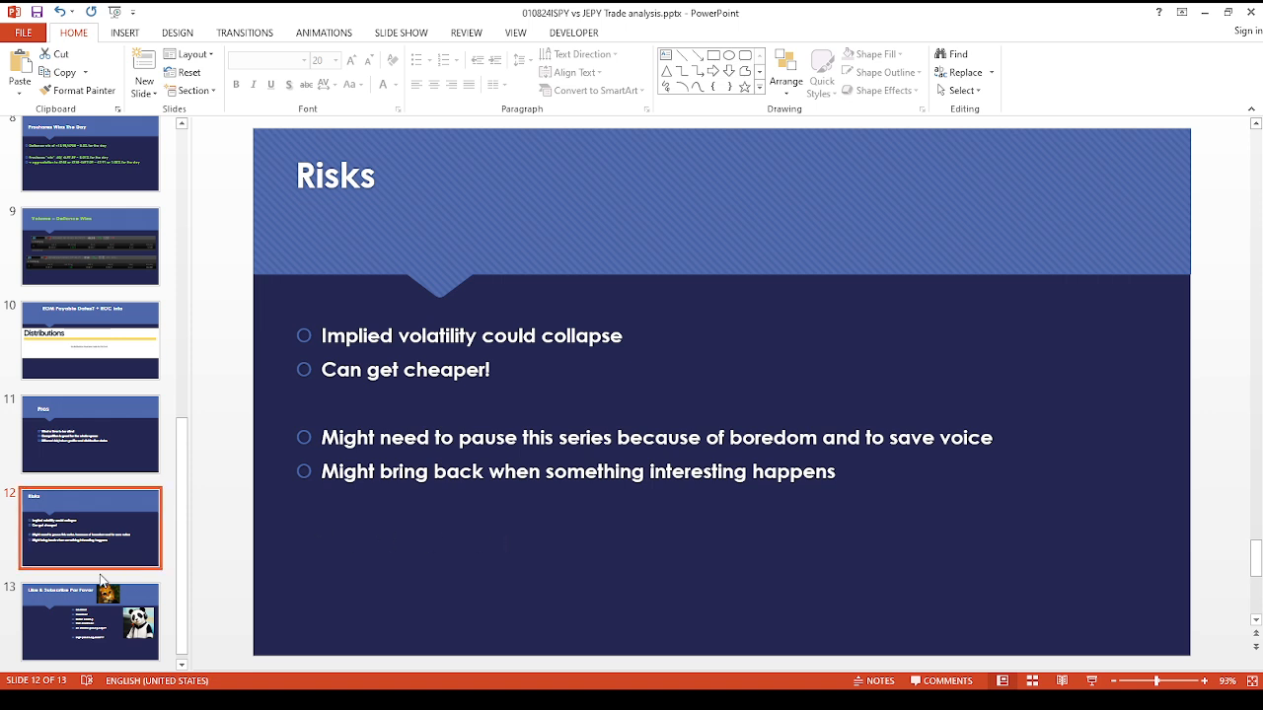
Step: Show slide 13 of 13, Like & Subscribe Por Favor, with cat and panda images
click(90, 621)
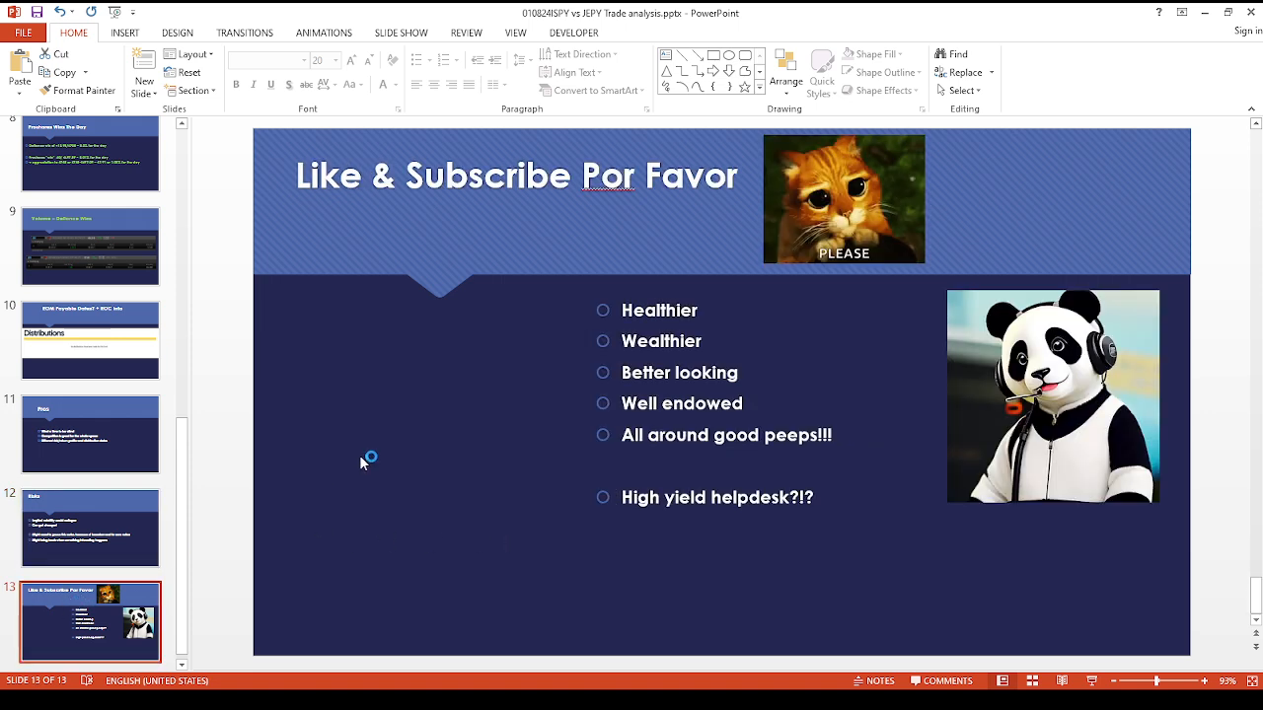
mouse_move(363, 464)
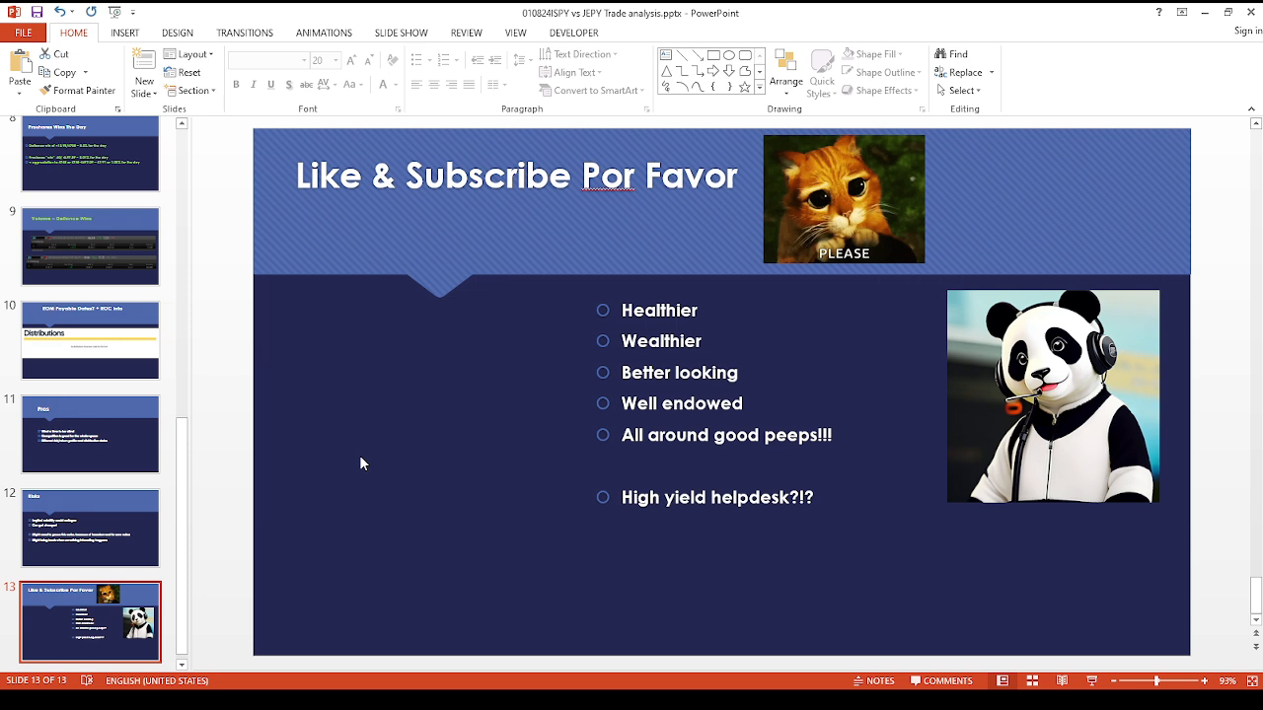
mouse_move(945, 631)
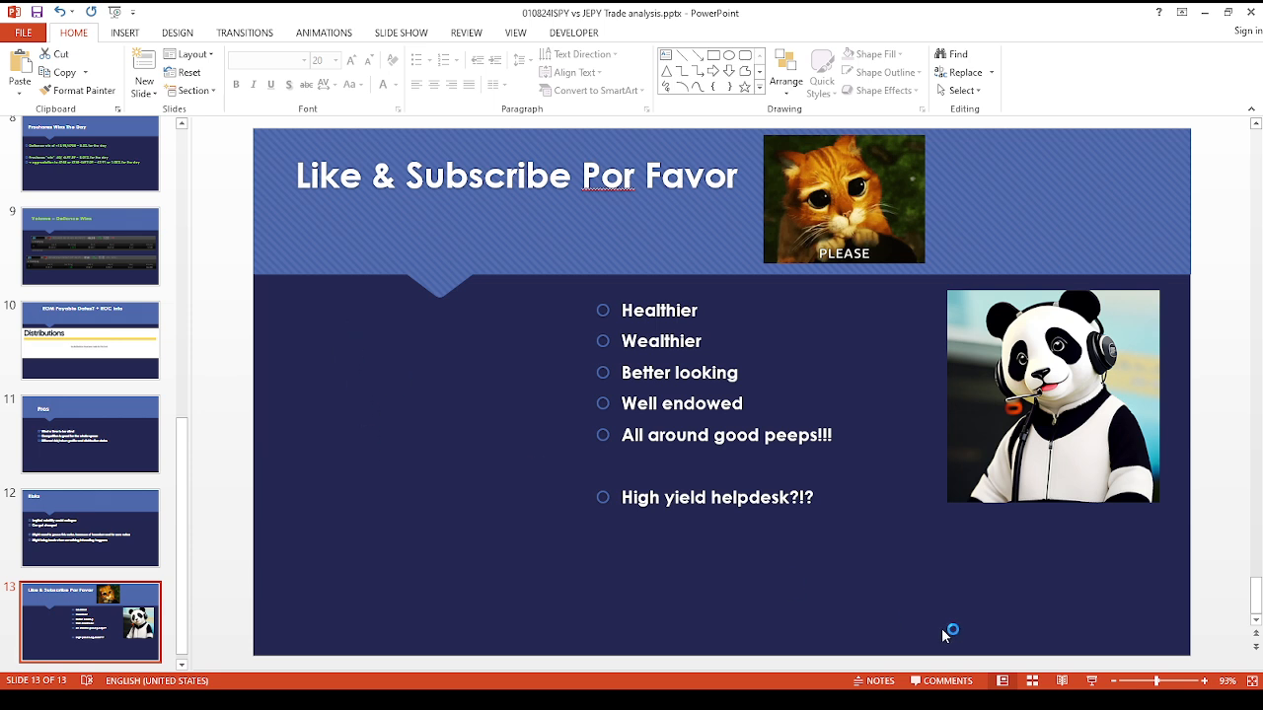
mouse_move(836, 634)
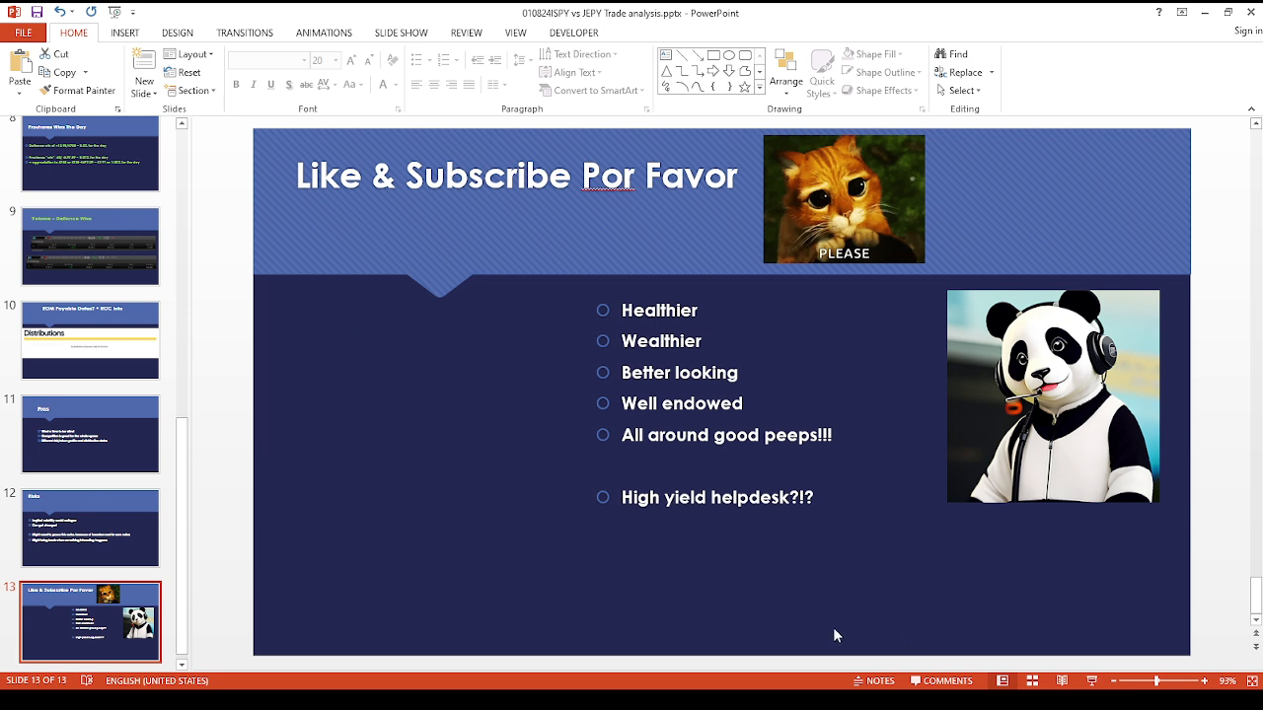